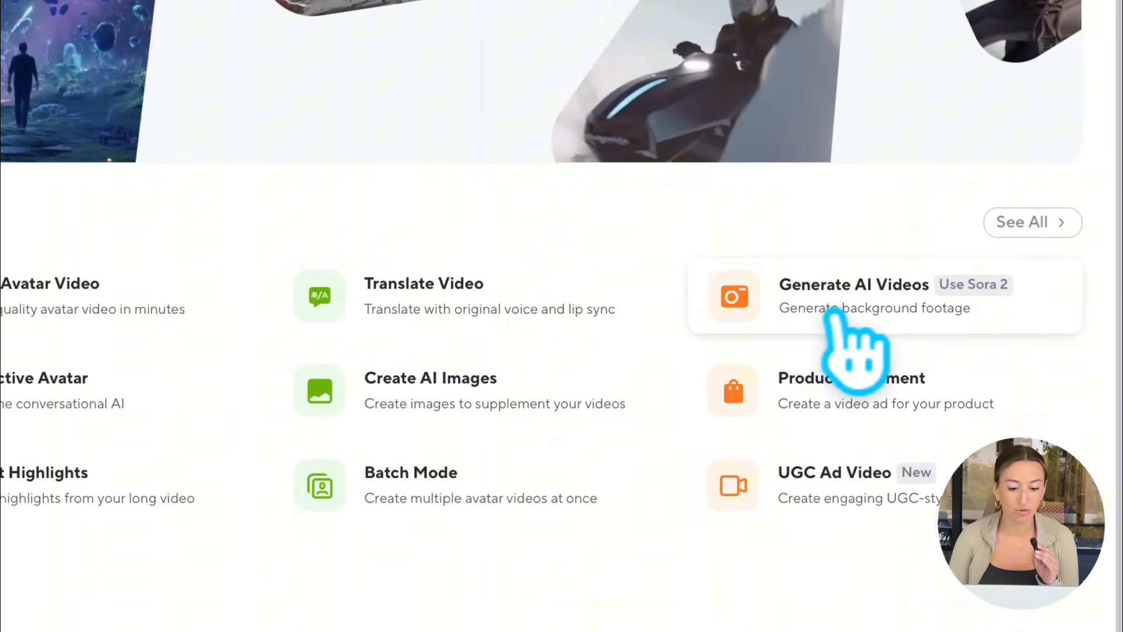
# - Start the Generate AI Videos (Sora 2) asset generator from the home page card
pyautogui.click(853, 294)
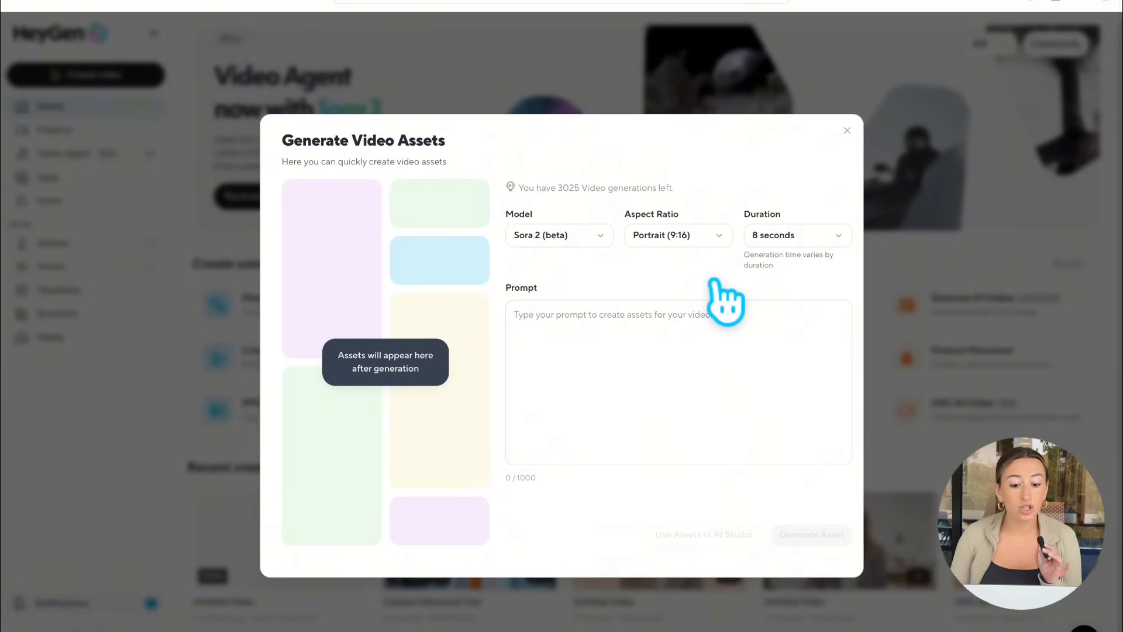
# - Set the Sora 2 video to landscape 16:9 and keep the 8-second duration
pyautogui.click(559, 236)
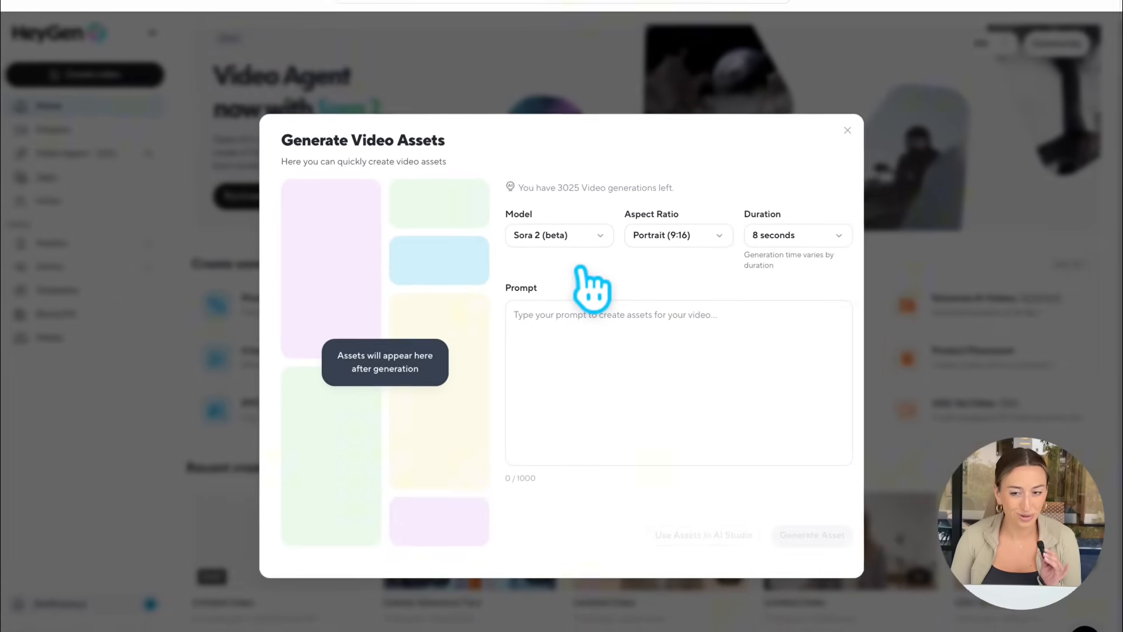
pyautogui.click(677, 235)
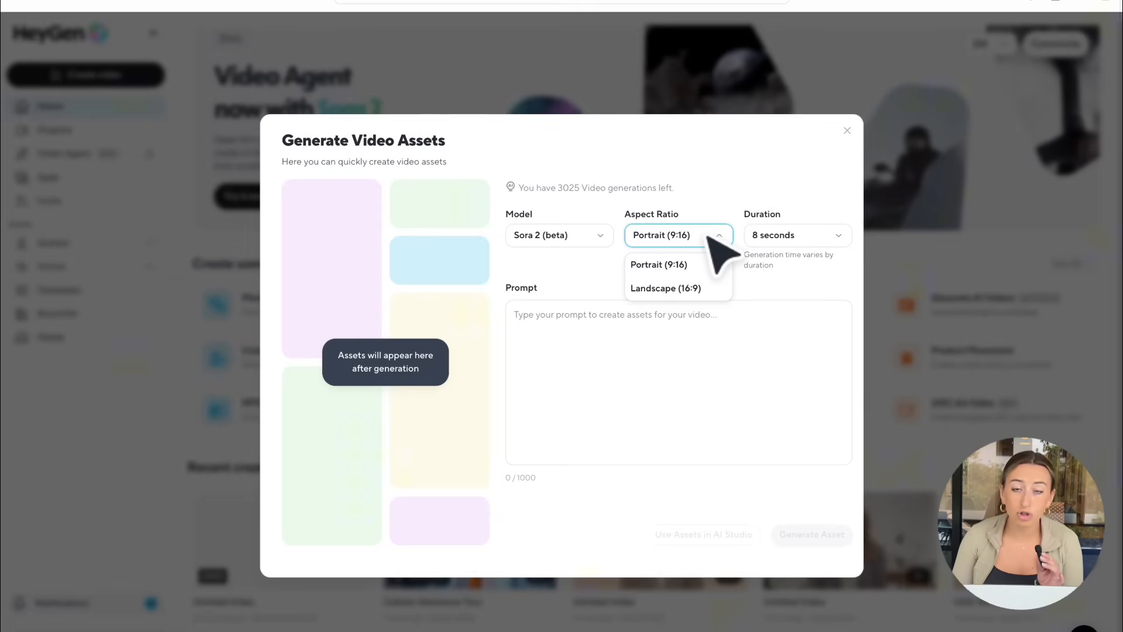
pyautogui.moveTo(658, 265)
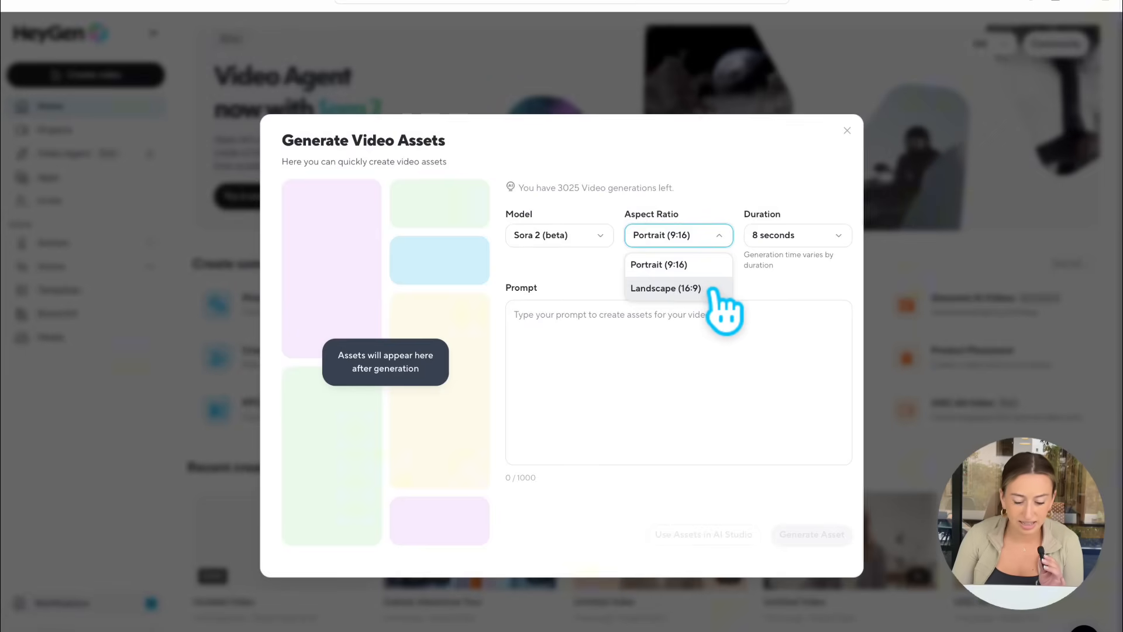
pyautogui.click(665, 288)
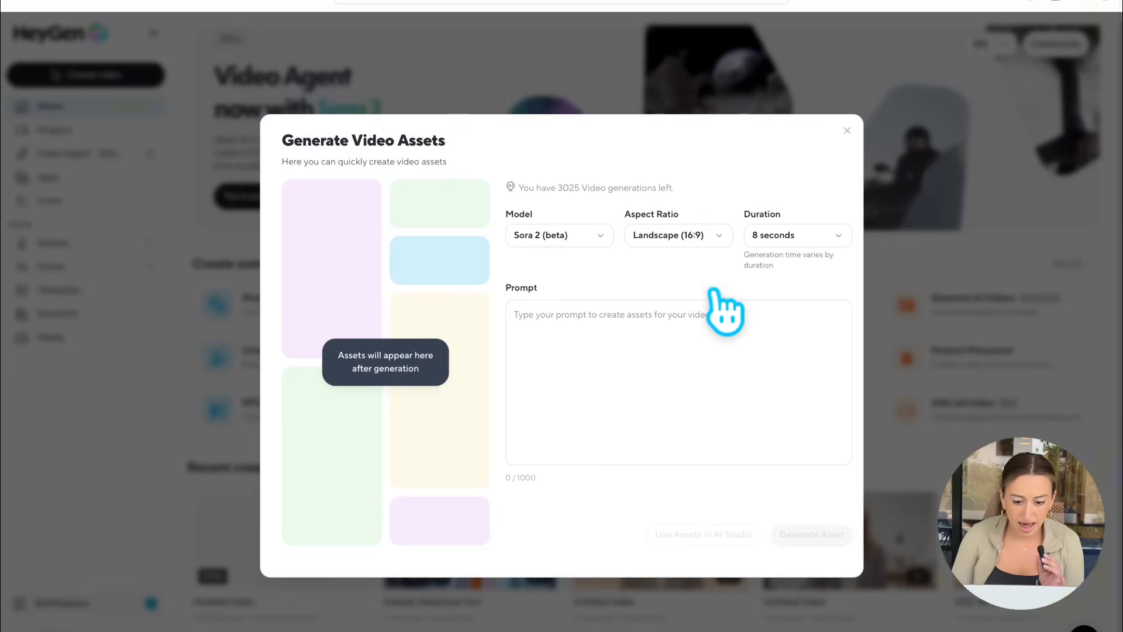
pyautogui.click(796, 235)
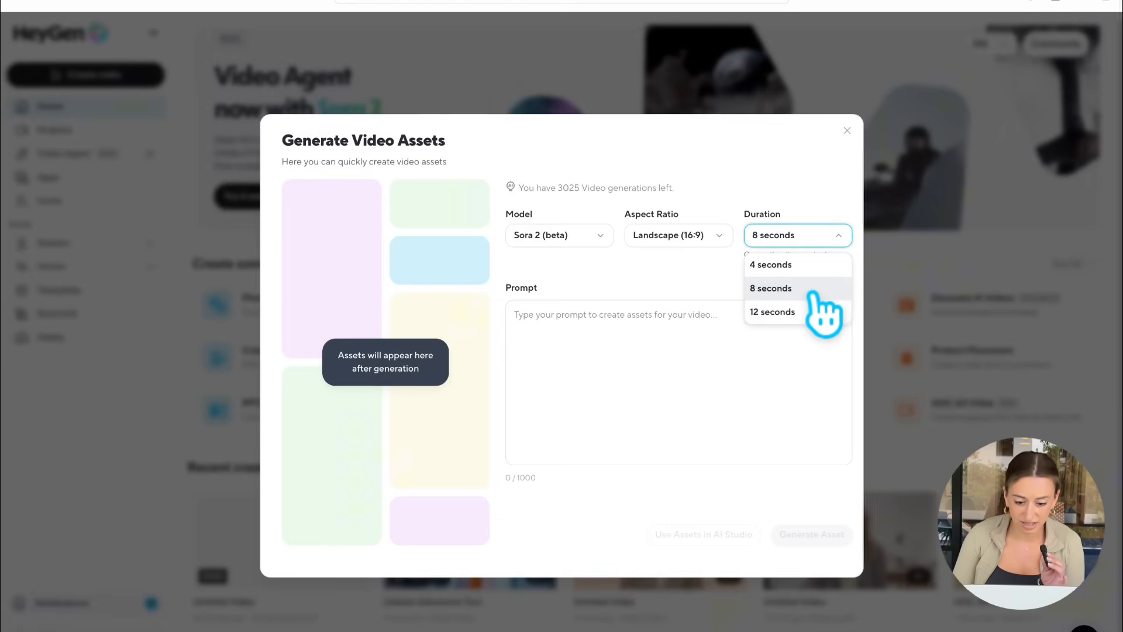
pyautogui.click(769, 288)
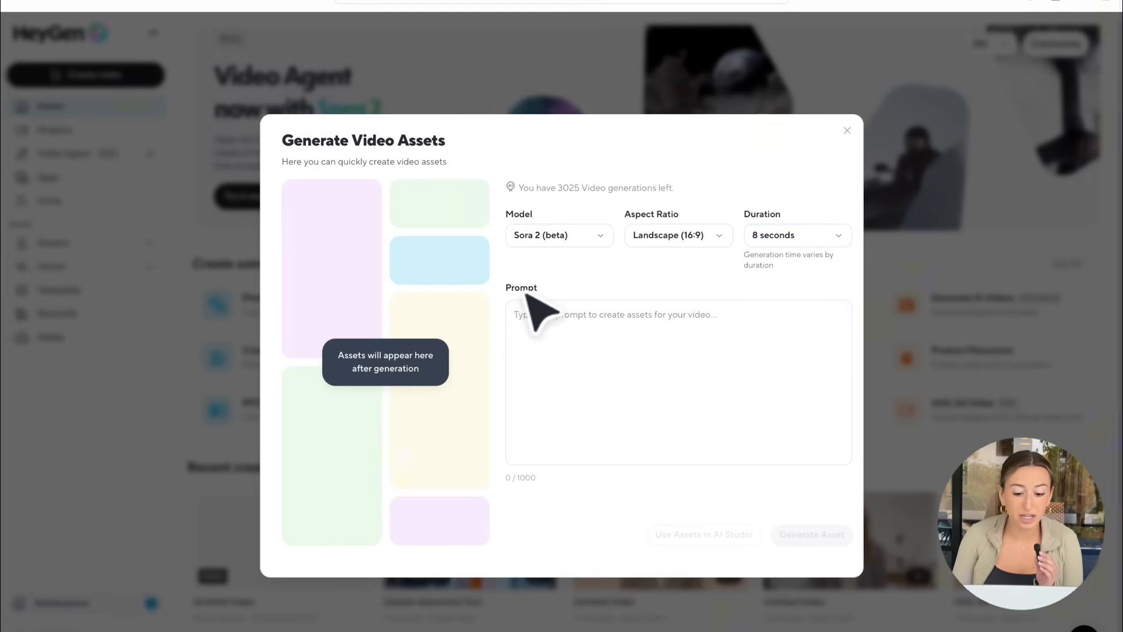
# - Submit the business-presentation scene prompt (OTS audience shot, line graph animating) for generation
pyautogui.write('**[2-5s]** OTS shot from audience POV: line graph animates upward as he uses a remote pointer.')
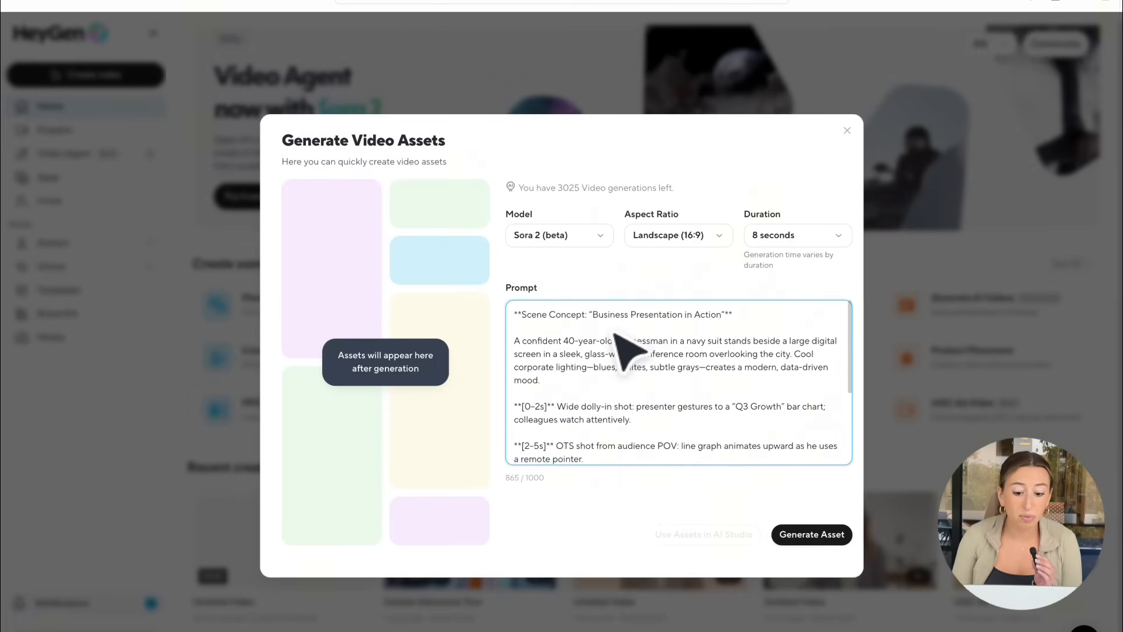
pyautogui.moveTo(533, 498)
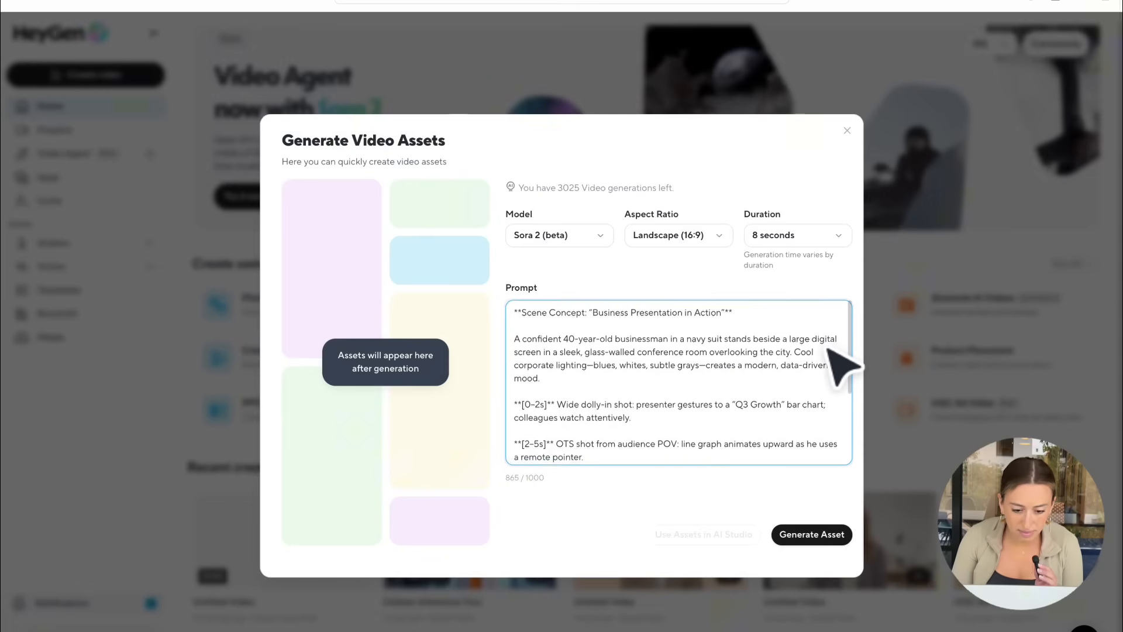
pyautogui.scroll(-3)
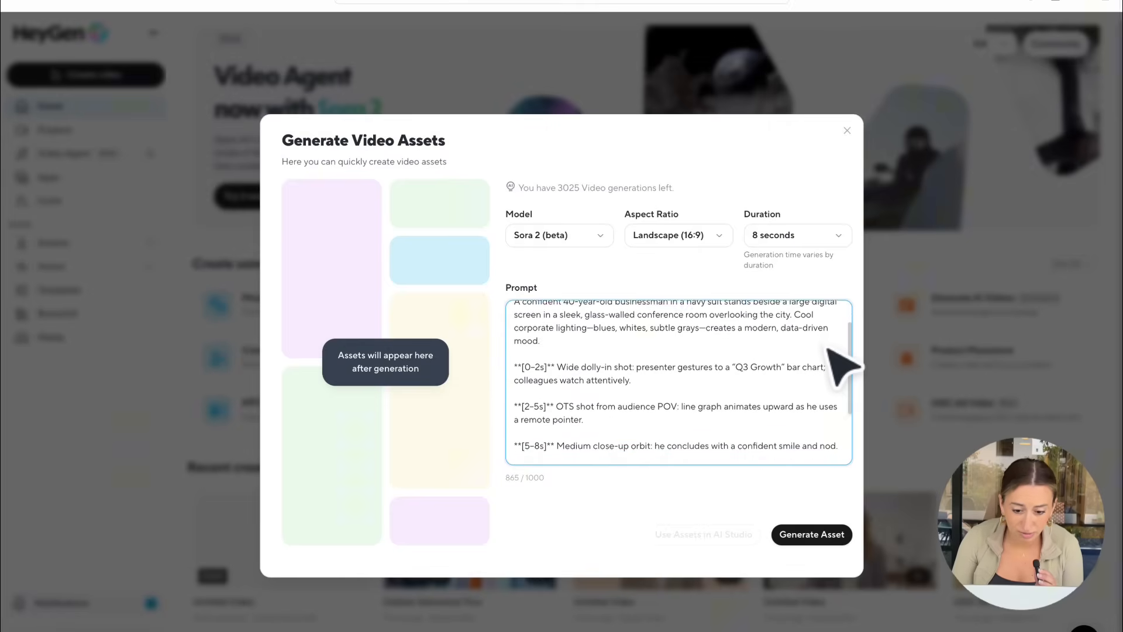
pyautogui.scroll(-3)
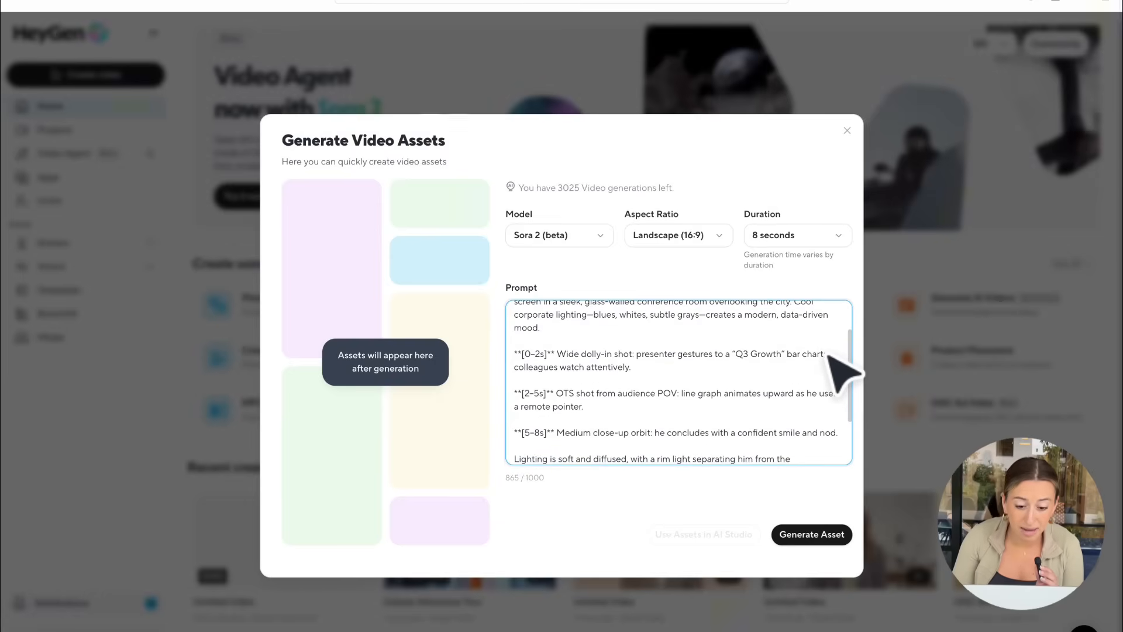
pyautogui.moveTo(827, 415)
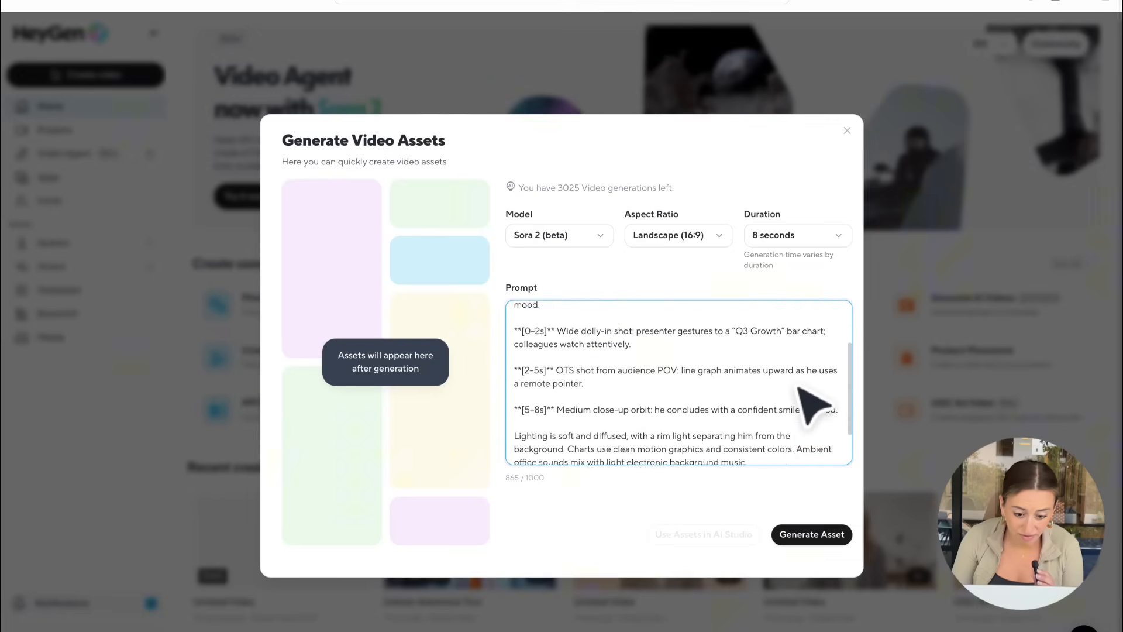
pyautogui.scroll(-3)
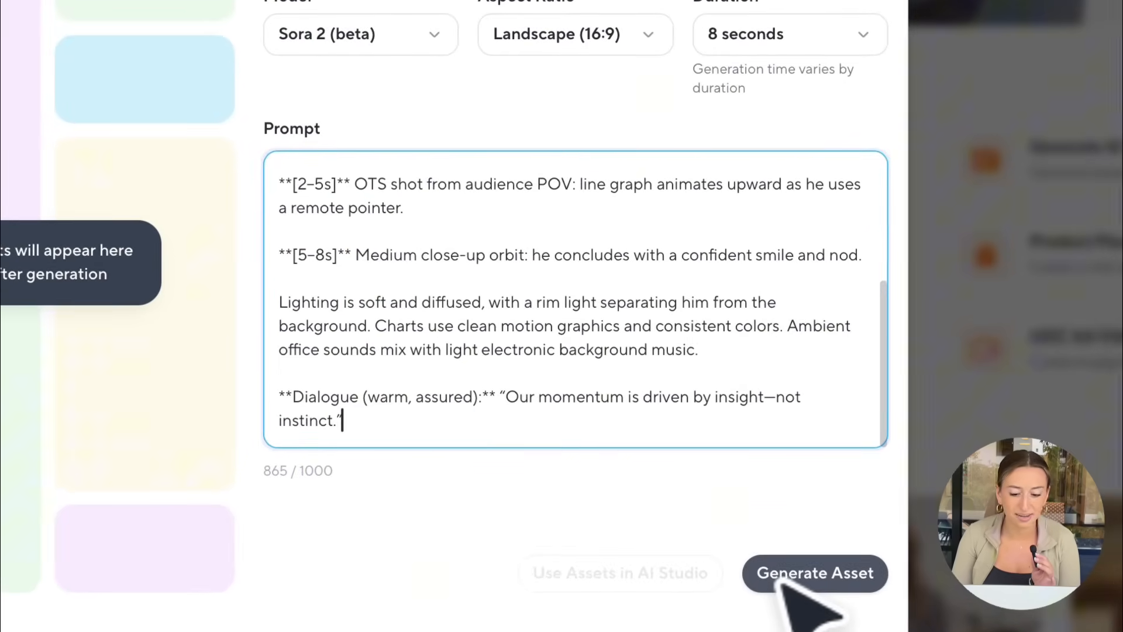
pyautogui.click(814, 572)
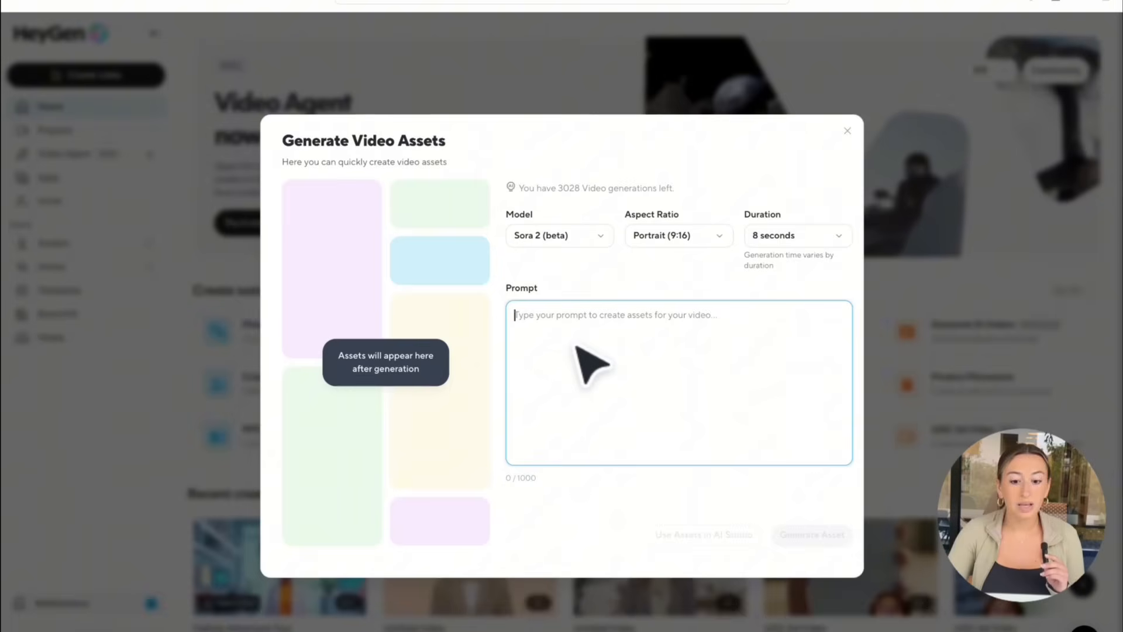
pyautogui.moveTo(547, 297)
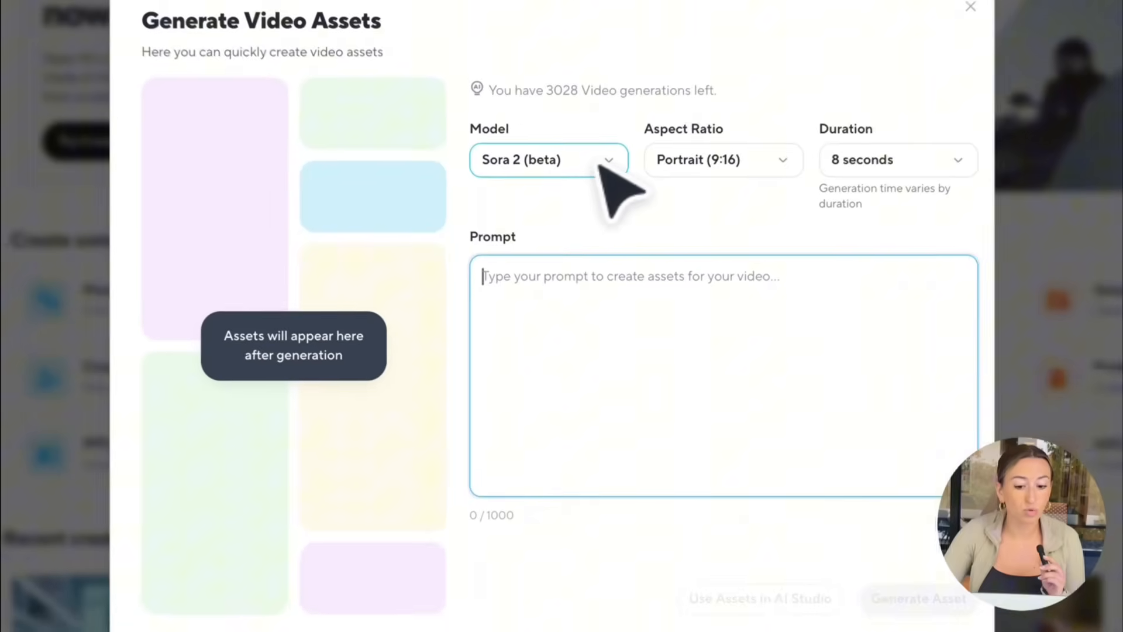
# - Switch to Sora 2 Pro (beta), landscape 16:9, keeping the 8-second duration
pyautogui.click(548, 159)
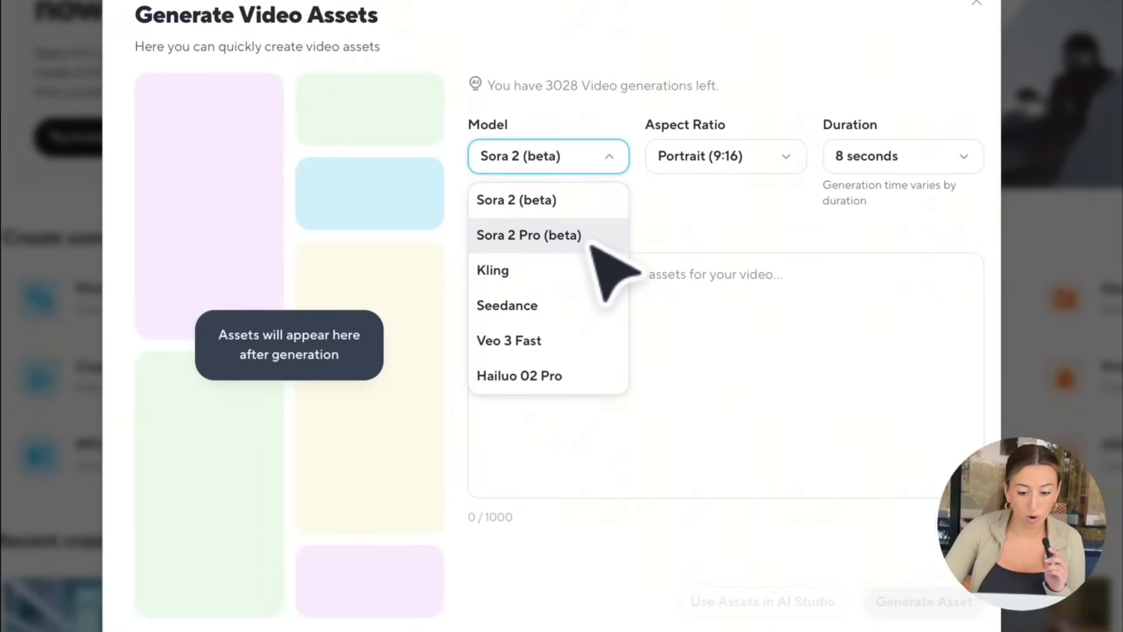
pyautogui.click(529, 235)
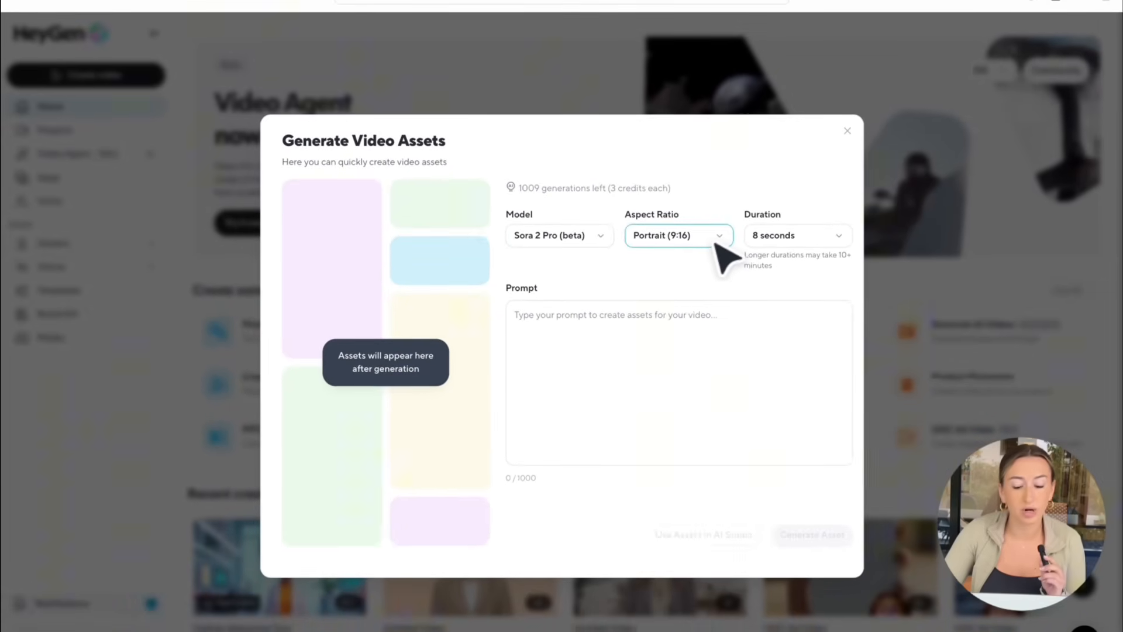
pyautogui.click(677, 235)
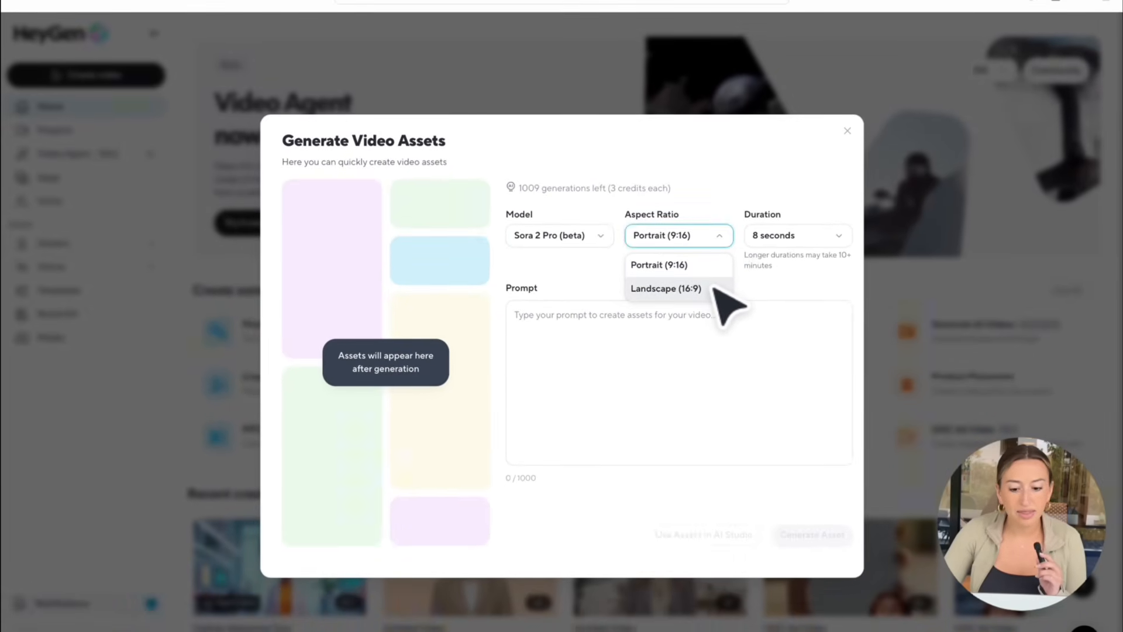
pyautogui.click(666, 288)
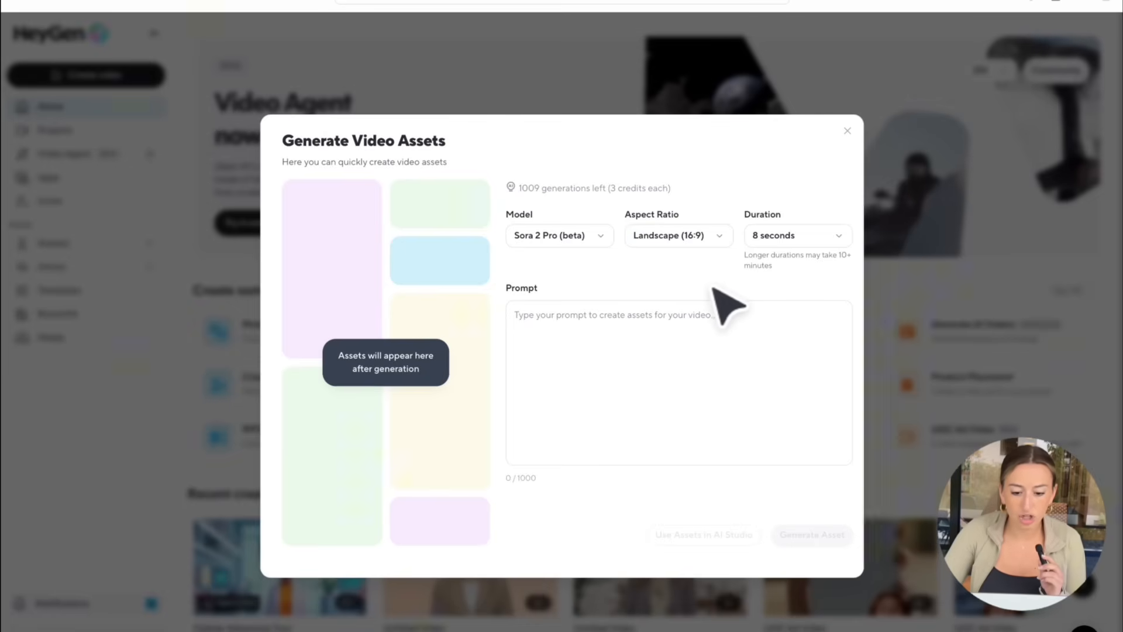
pyautogui.moveTo(739, 293)
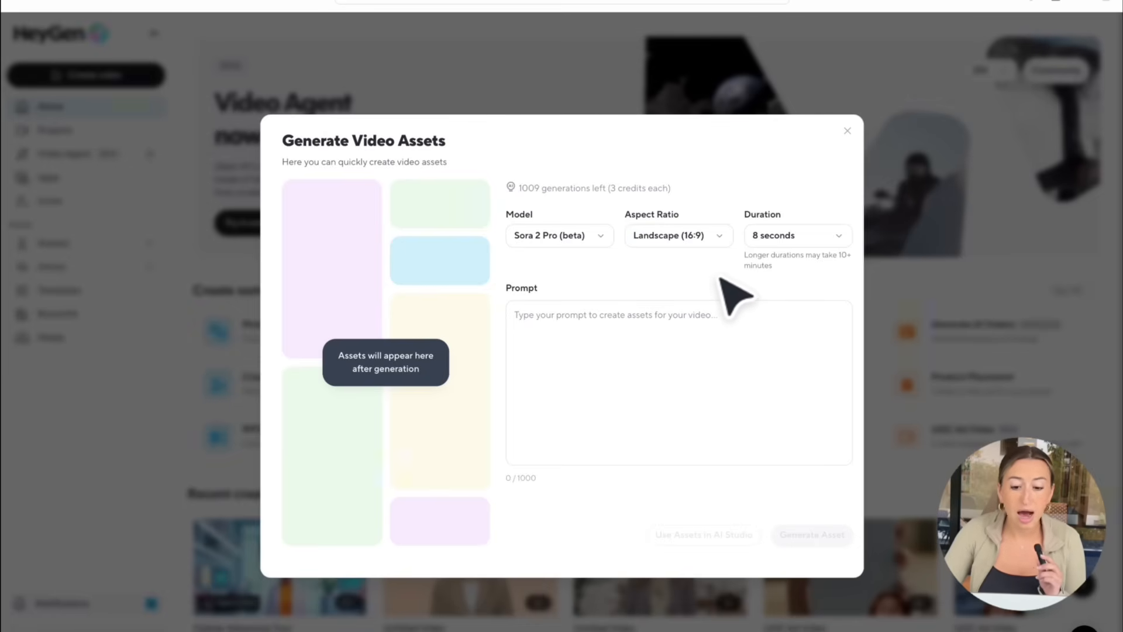
pyautogui.click(797, 235)
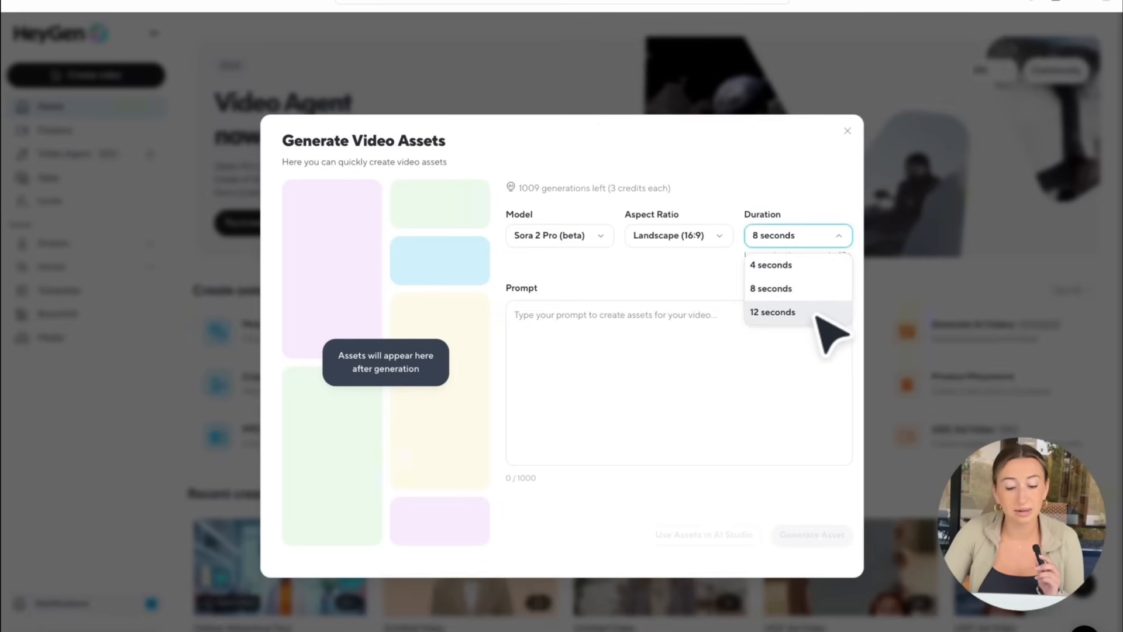
pyautogui.moveTo(771, 287)
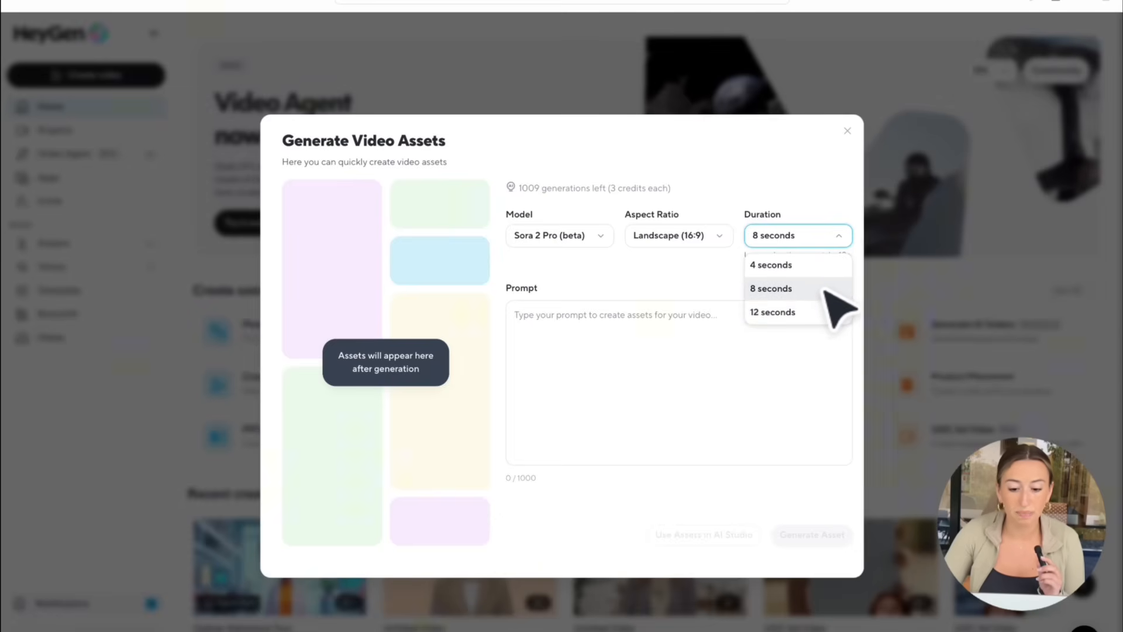
pyautogui.click(770, 288)
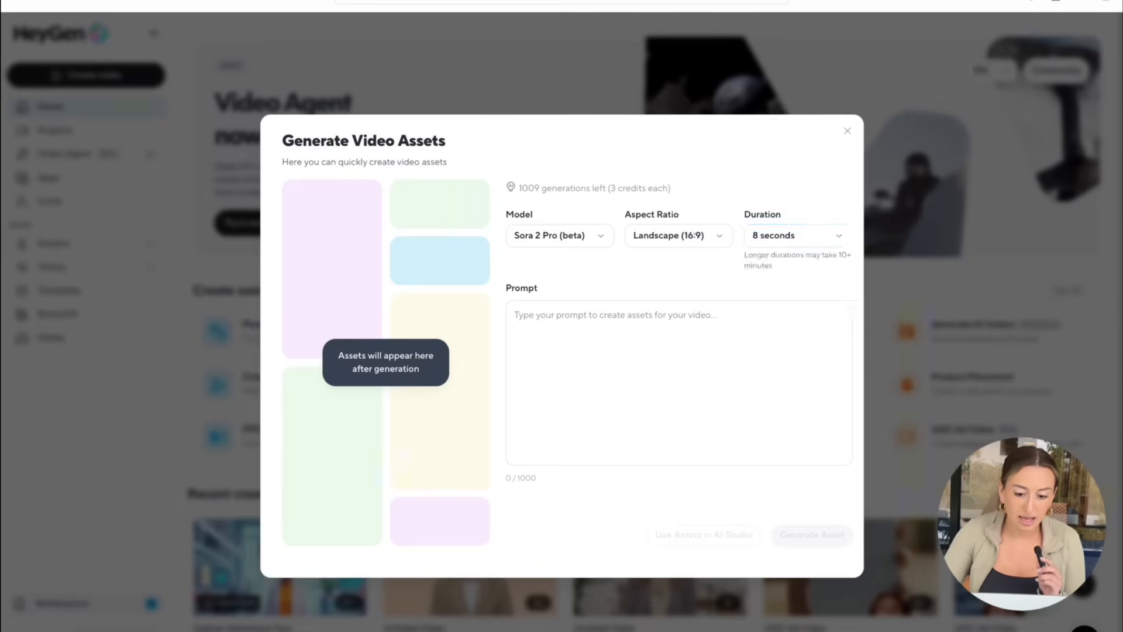
pyautogui.moveTo(665, 298)
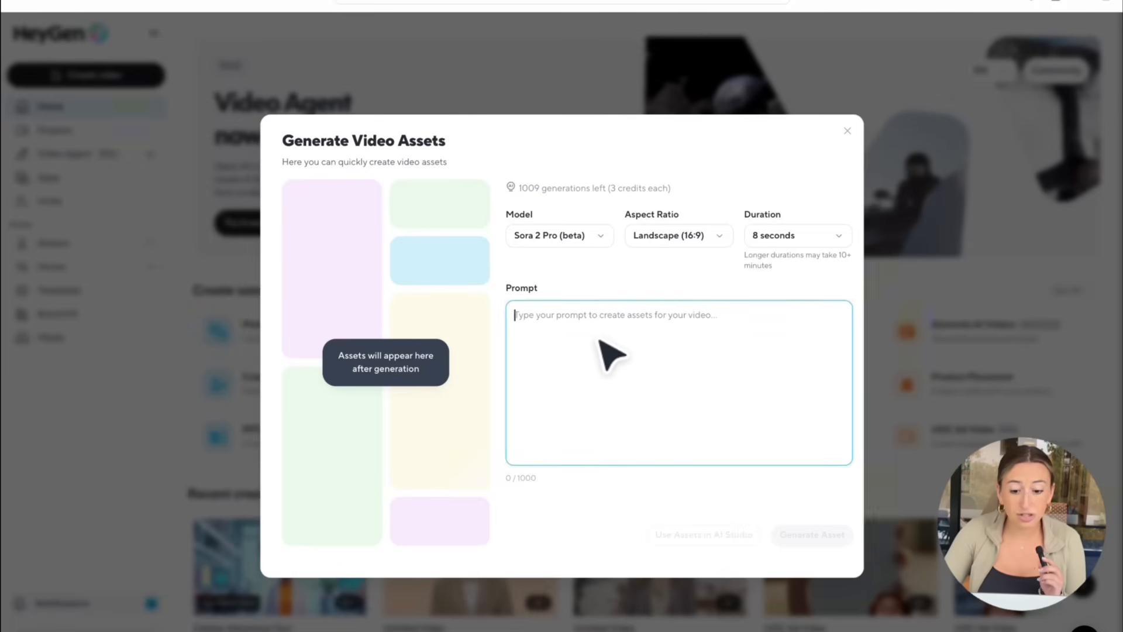
# - Generate the two-friends sunny café scene (Ethan, 30s, olive skin) with Sora 2 Pro
pyautogui.write('Two friends sit at a sunny café table. Ethan (30s, olive skin, short dark hair, white shirt) leans forward, grinning. "Did you hear with Sora 2 now on HeyGen you can create anything?" Ryan (30s, light skin, sandy hair, denim jacket)raises an eyebr')
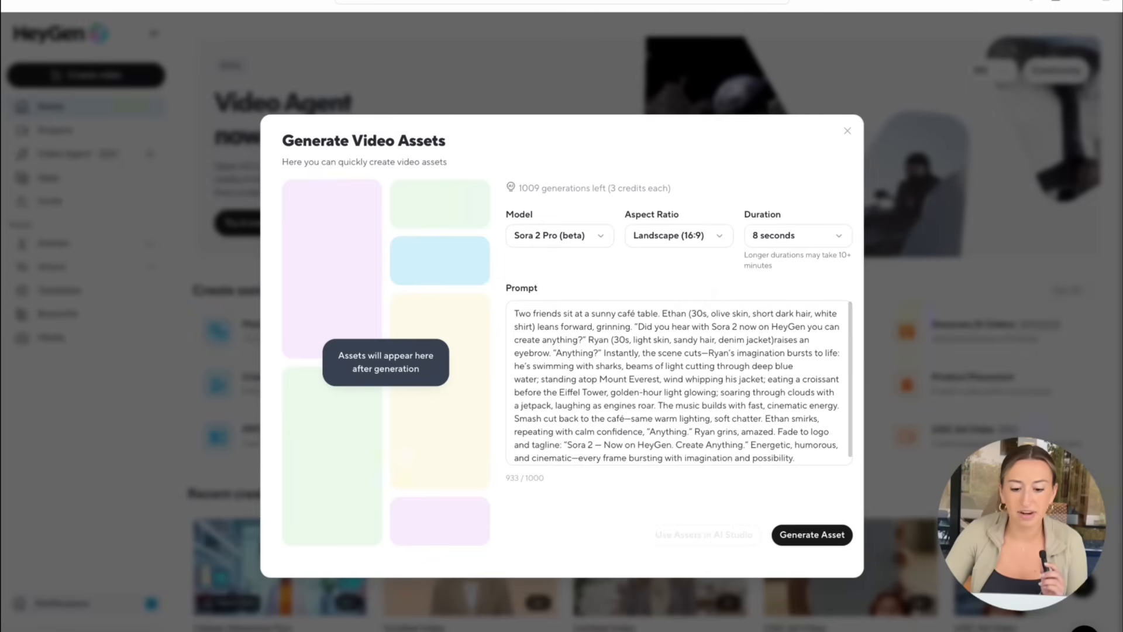
pyautogui.moveTo(709, 293)
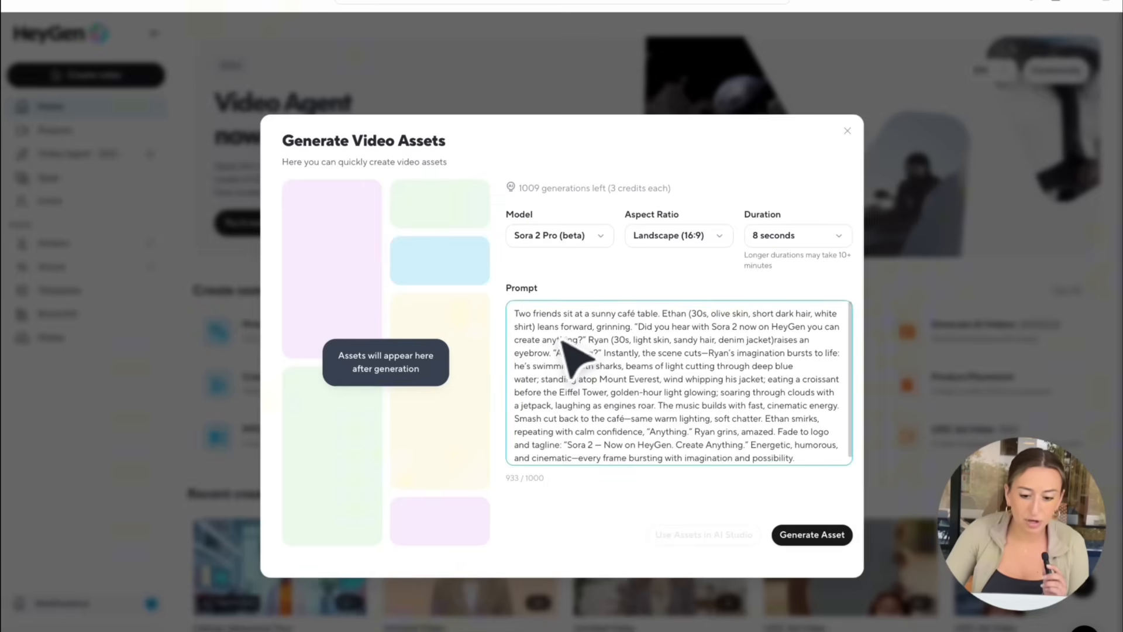
pyautogui.moveTo(652, 372)
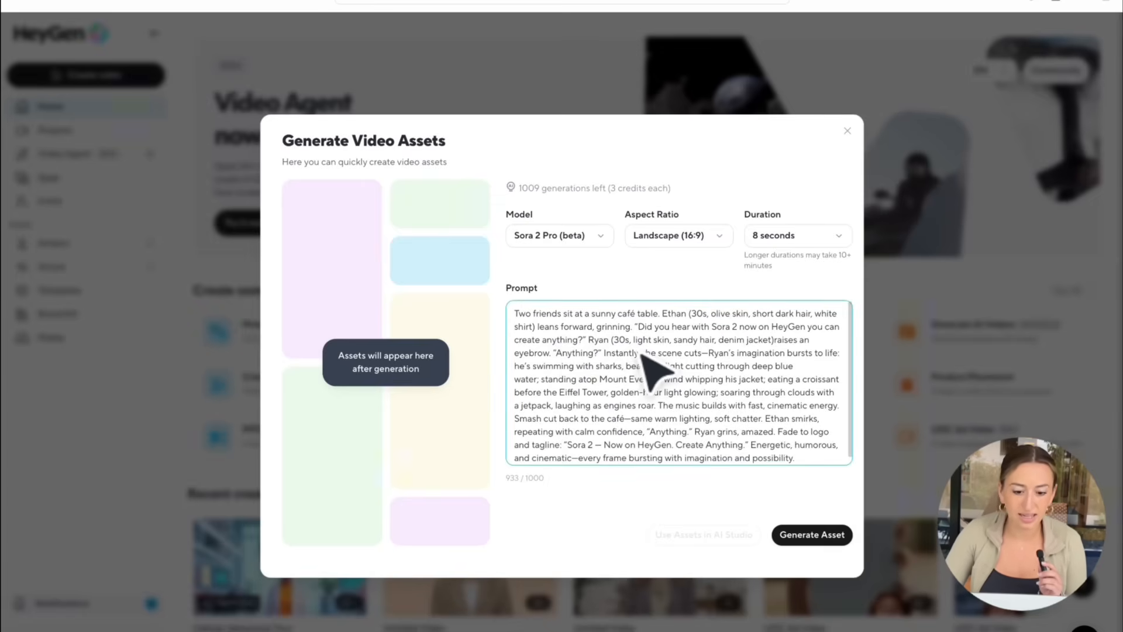
pyautogui.moveTo(850, 394)
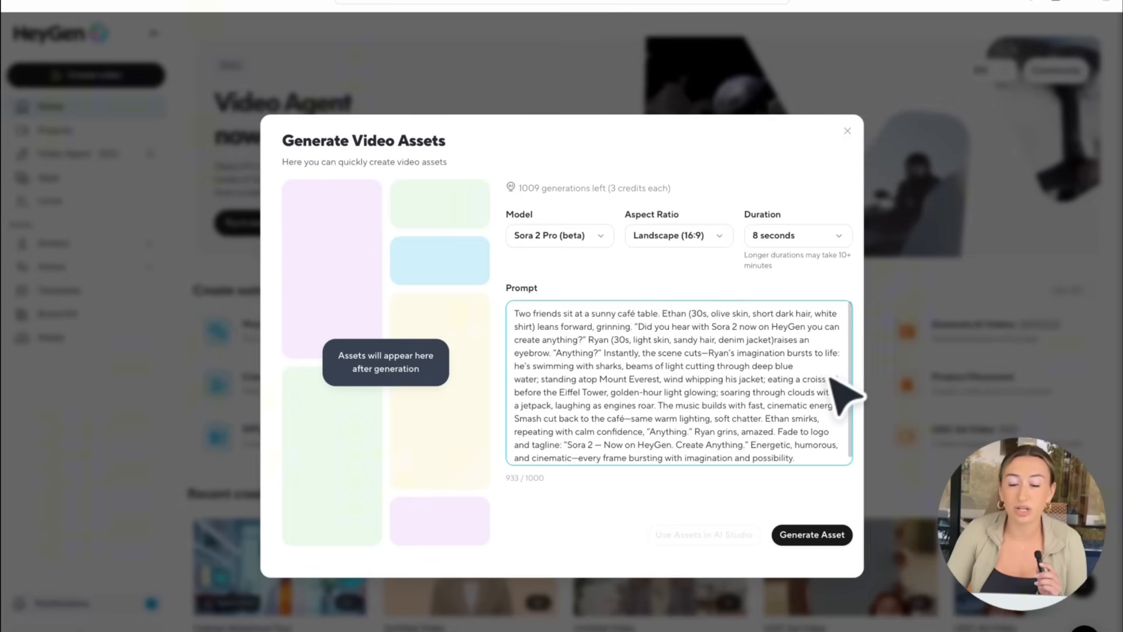
pyautogui.moveTo(803, 429)
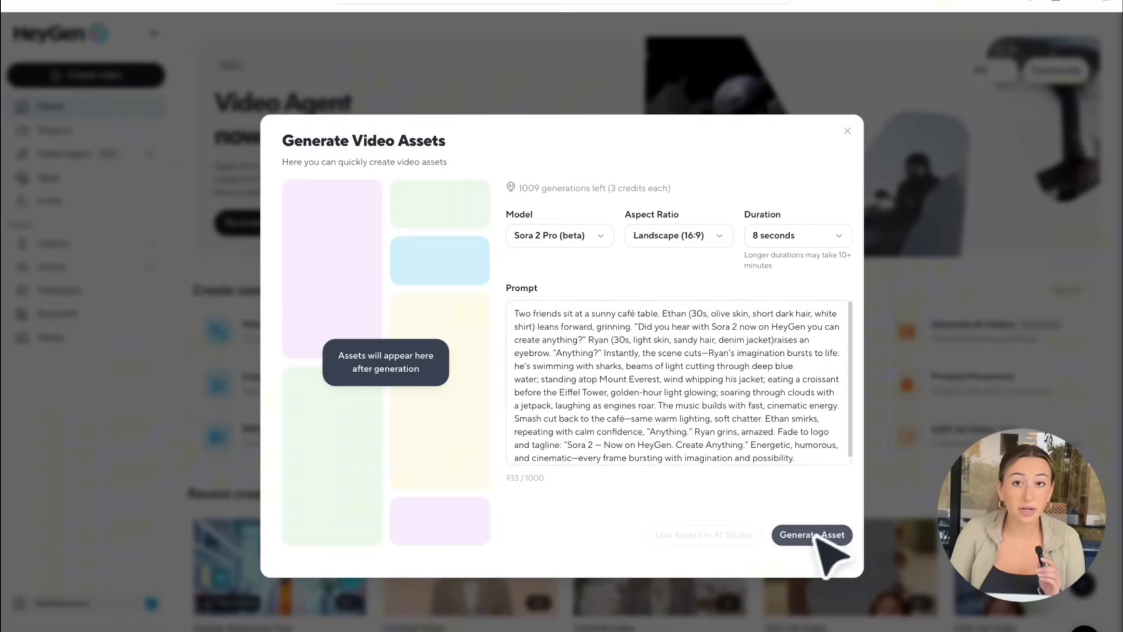
pyautogui.click(812, 534)
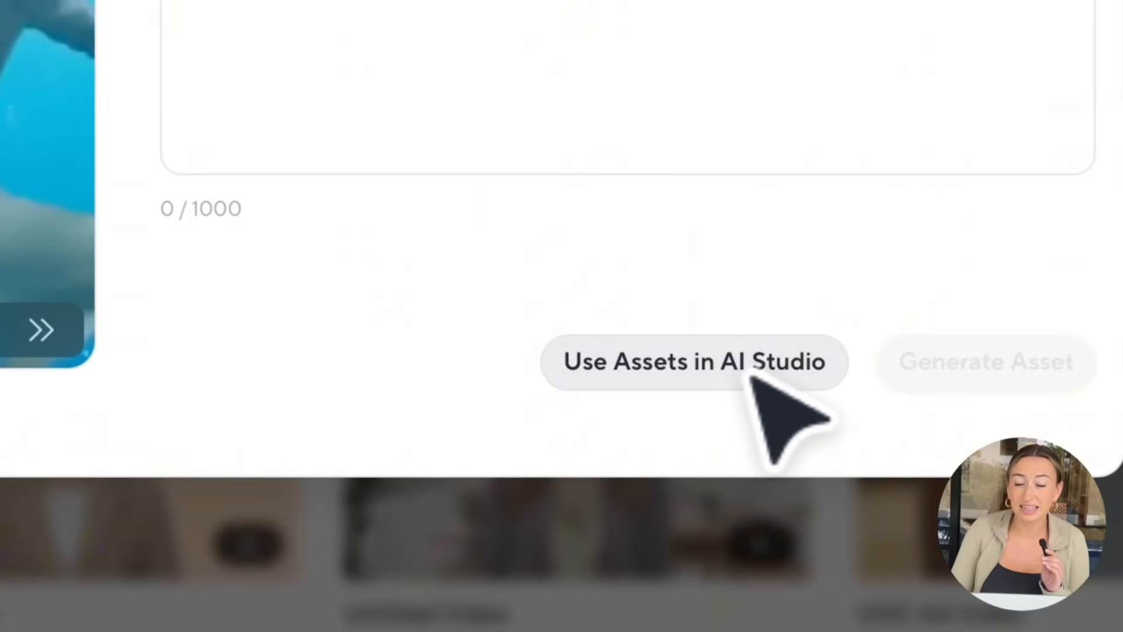
# - Bring the café clip into AI Studio, set it as the scene background and select it
pyautogui.click(693, 361)
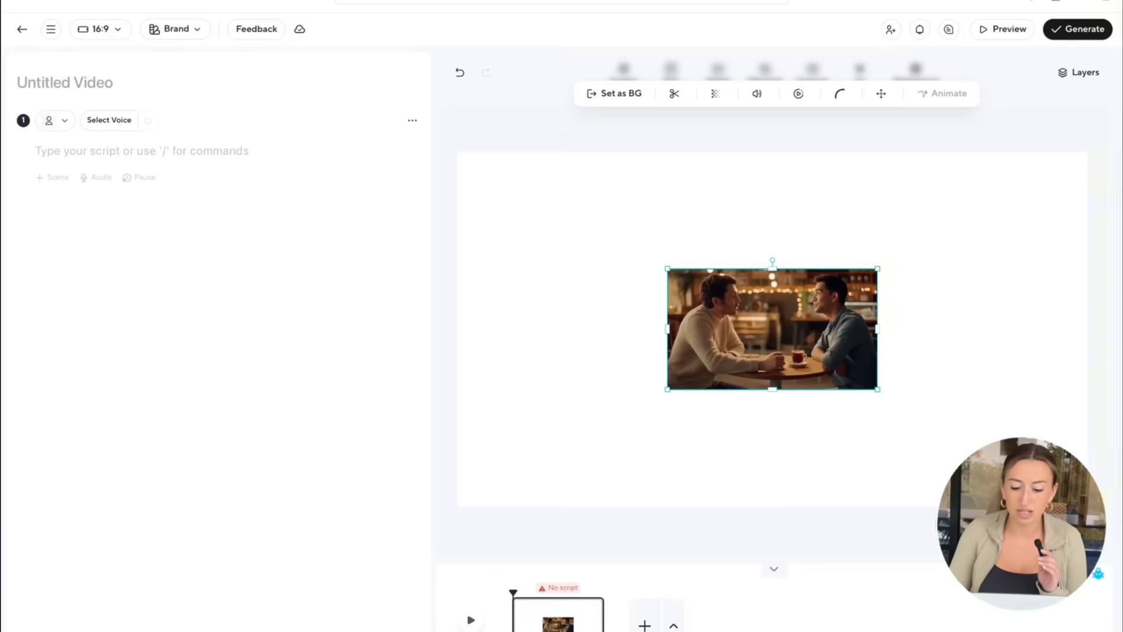
pyautogui.click(108, 119)
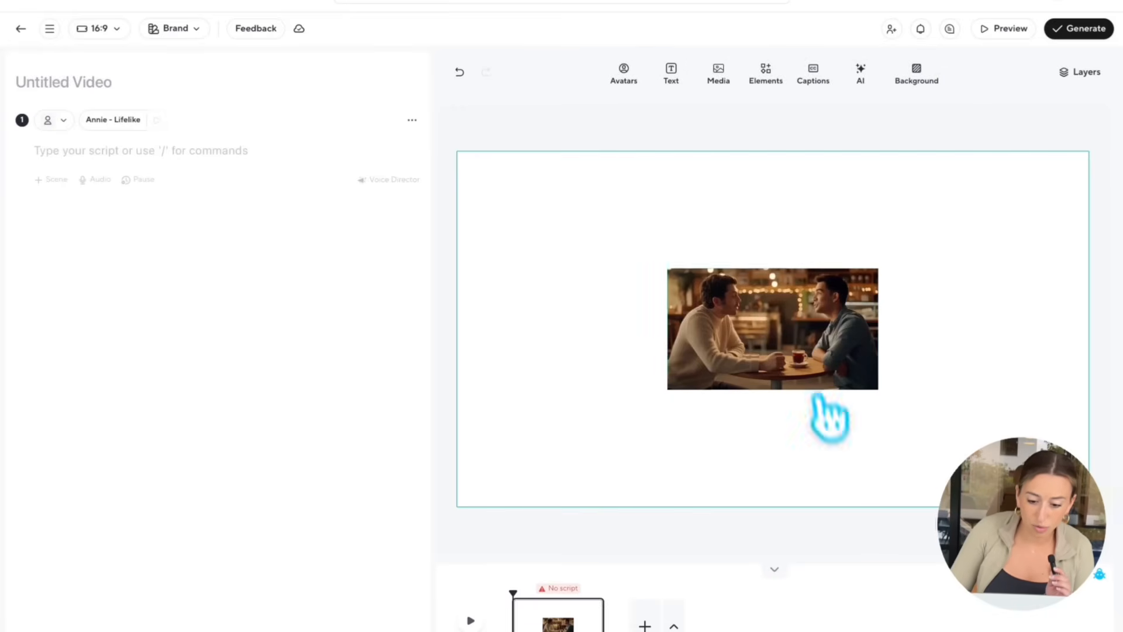
pyautogui.click(772, 329)
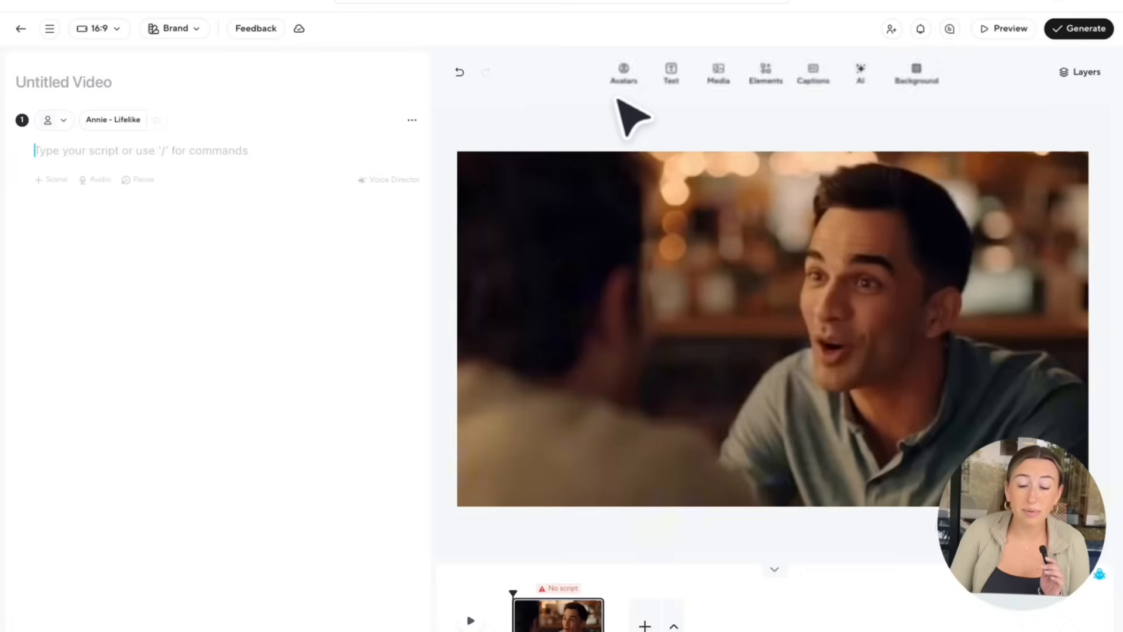
pyautogui.click(773, 330)
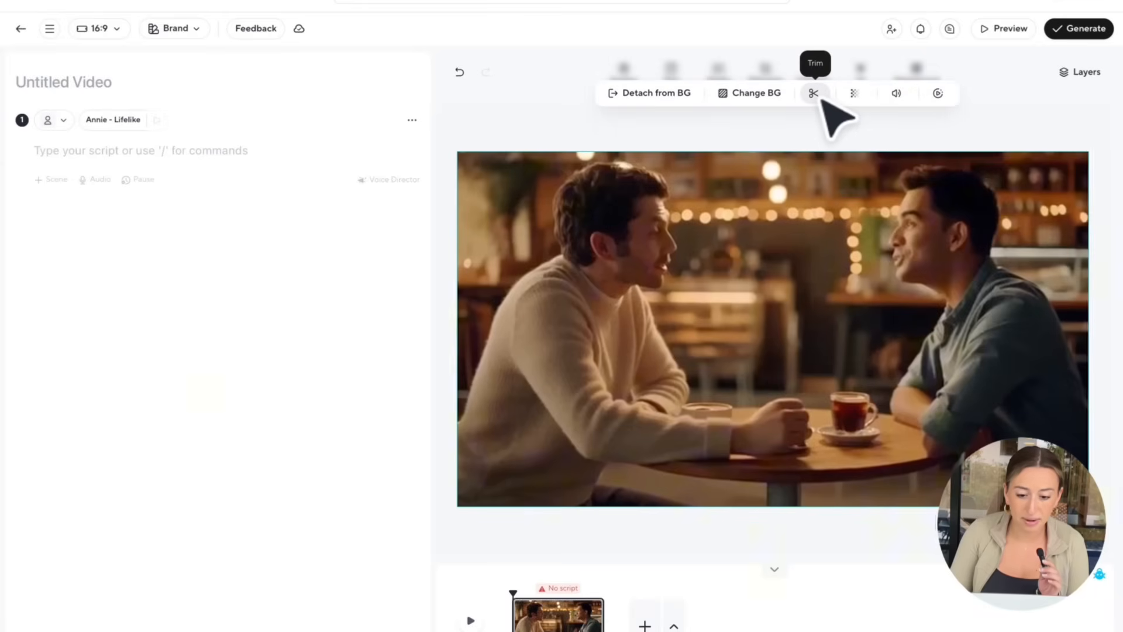
# - Trim the café background clip to about 7.7 seconds and confirm
pyautogui.click(814, 94)
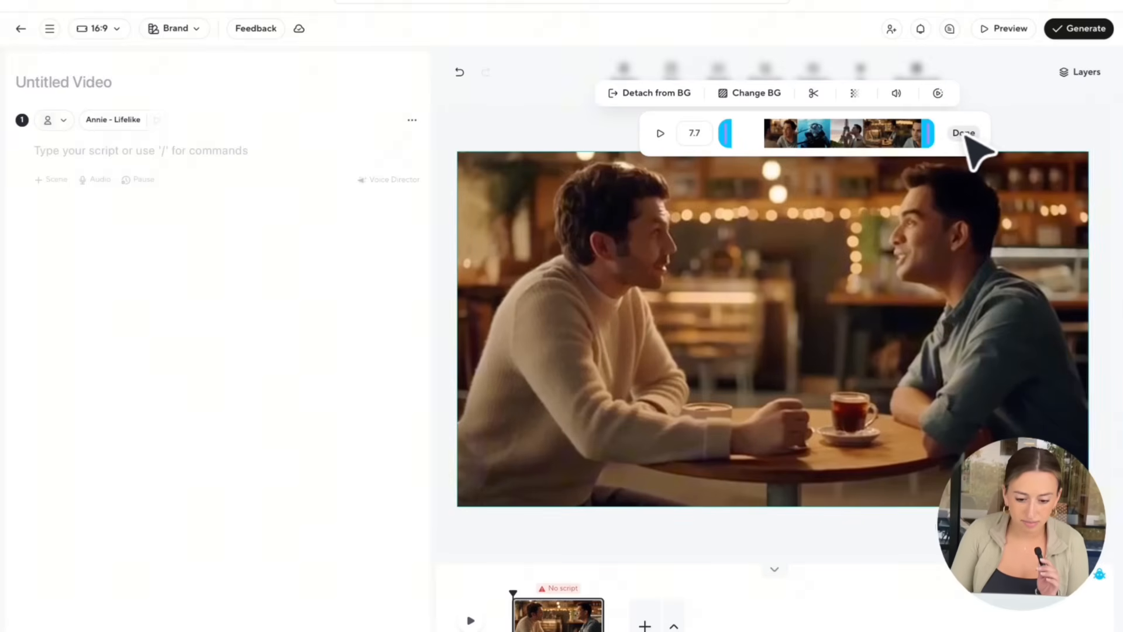
pyautogui.click(963, 133)
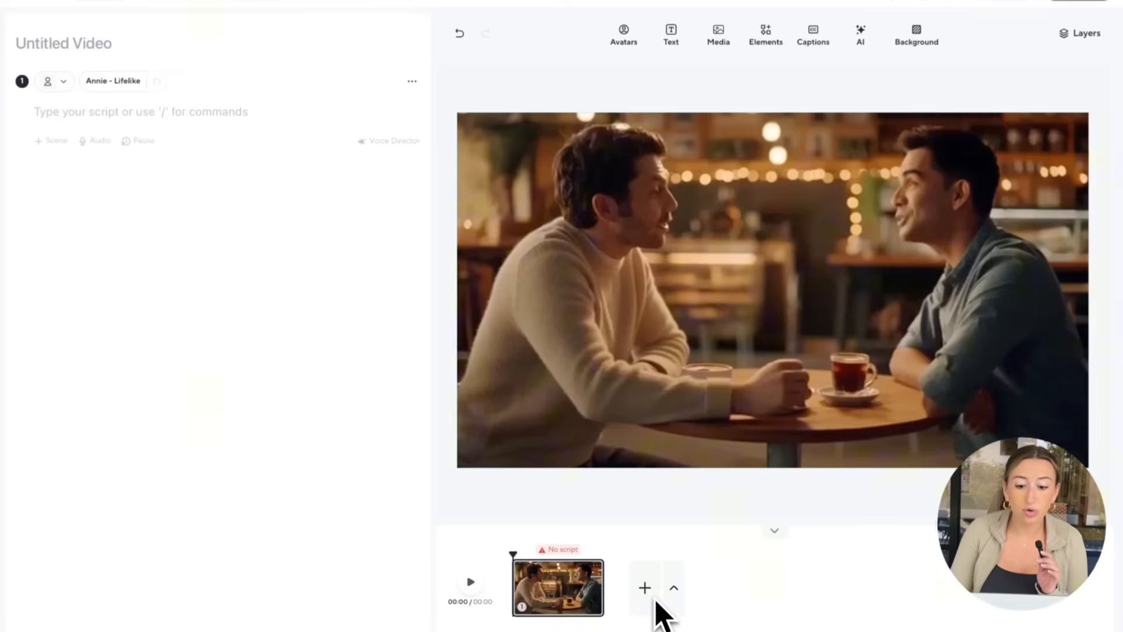
pyautogui.click(622, 34)
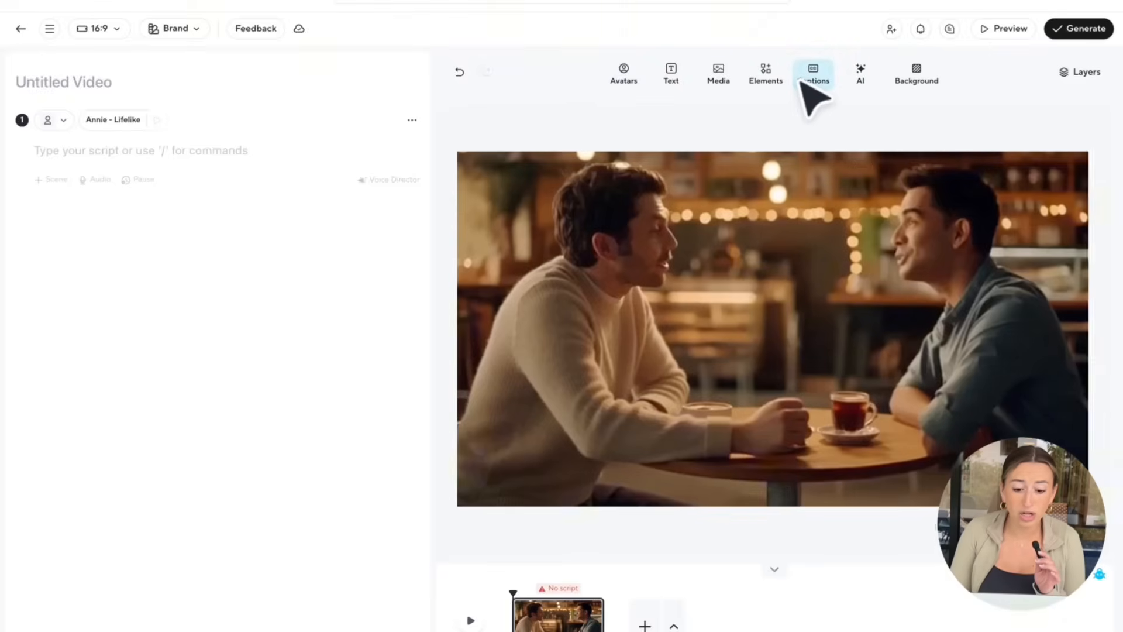
# - Peek at caption styles, then leave the editor for the Create UGC Ad Video tool
pyautogui.click(813, 71)
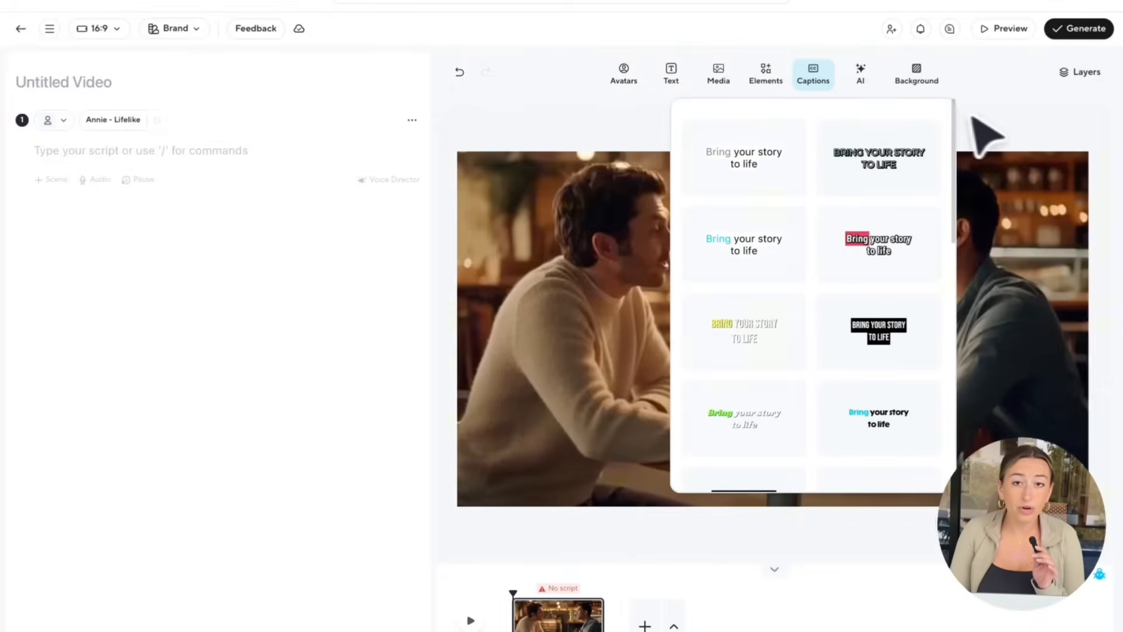
pyautogui.click(812, 71)
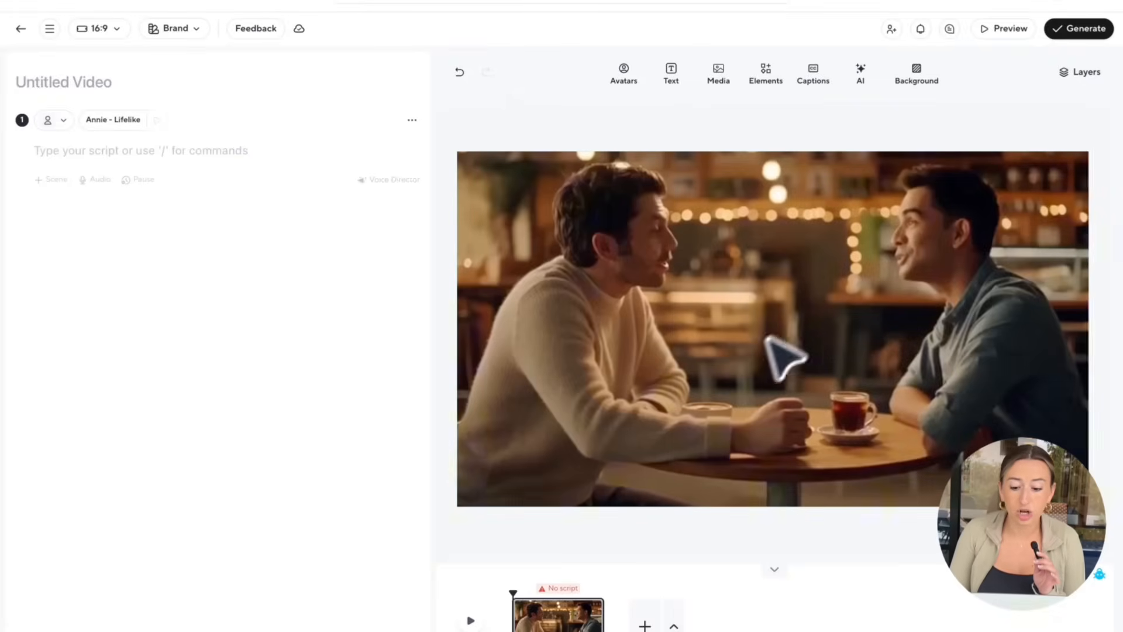
pyautogui.moveTo(1050, 118)
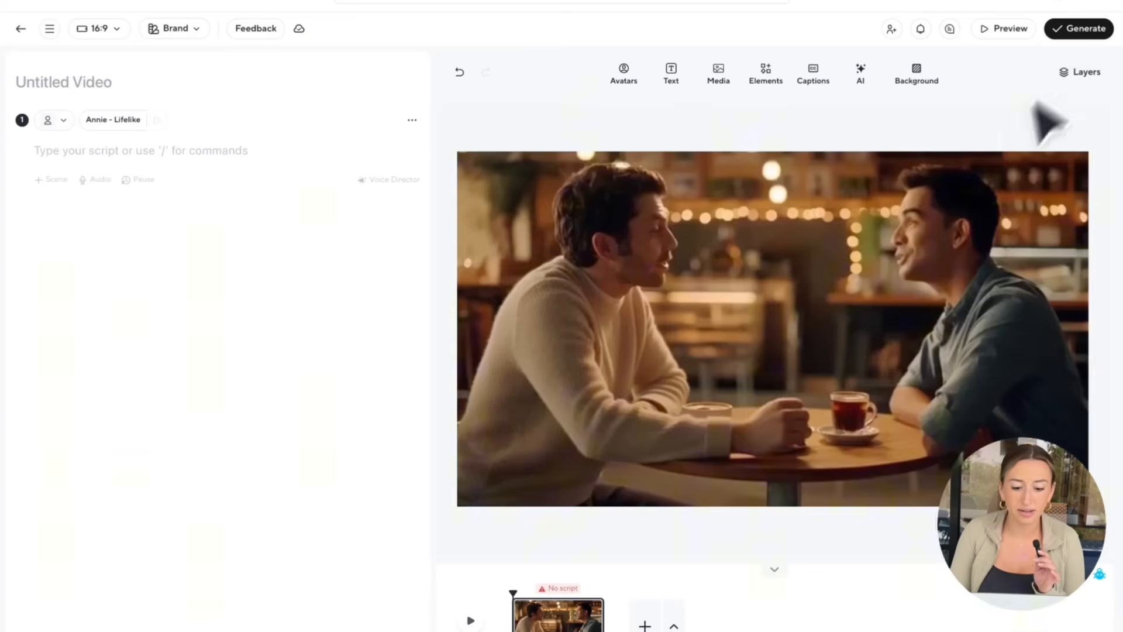
pyautogui.click(20, 28)
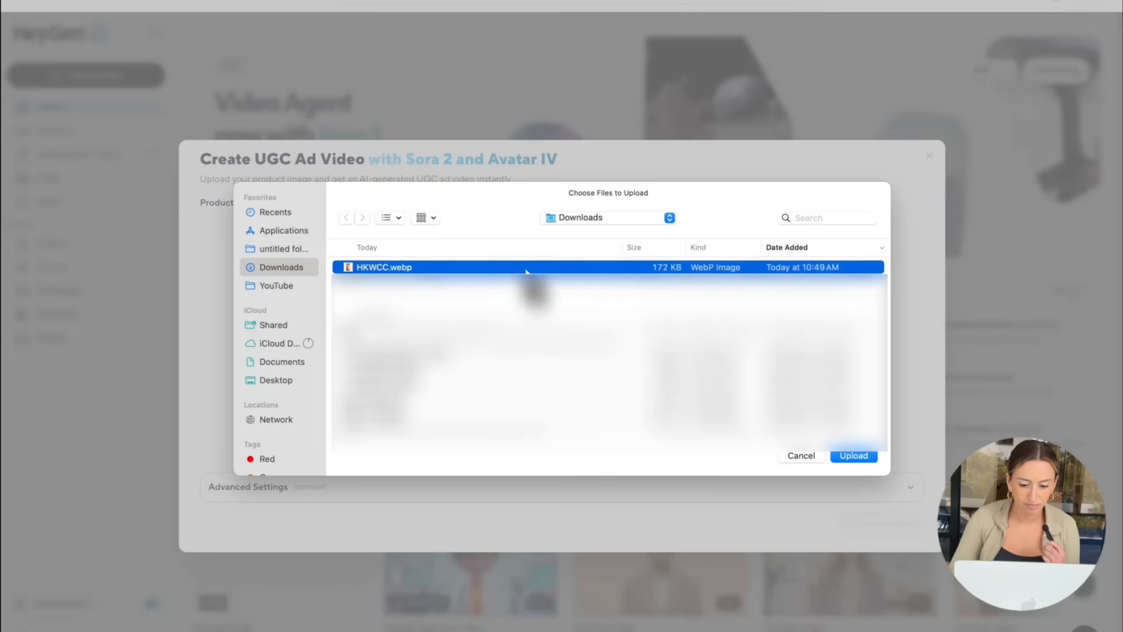
# - Upload HKWCC.webp (orange Poppi can) as the product image and reach Advanced Settings
pyautogui.click(853, 455)
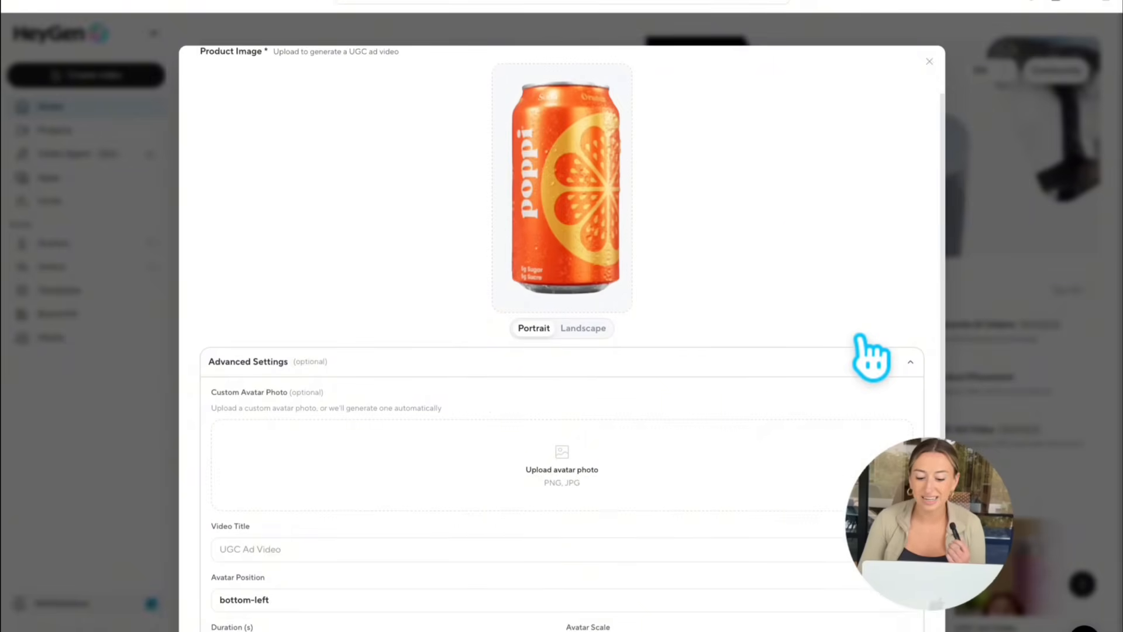
pyautogui.scroll(-3)
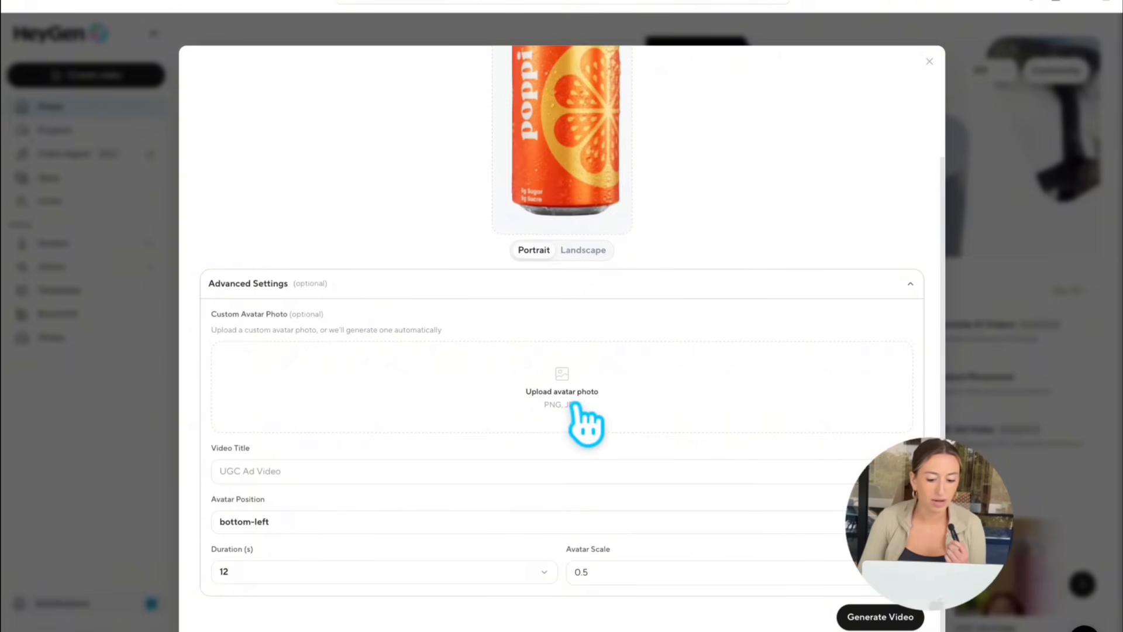
# - Title the ad 'Poppi' and keep the avatar in the bottom-left corner
pyautogui.click(562, 391)
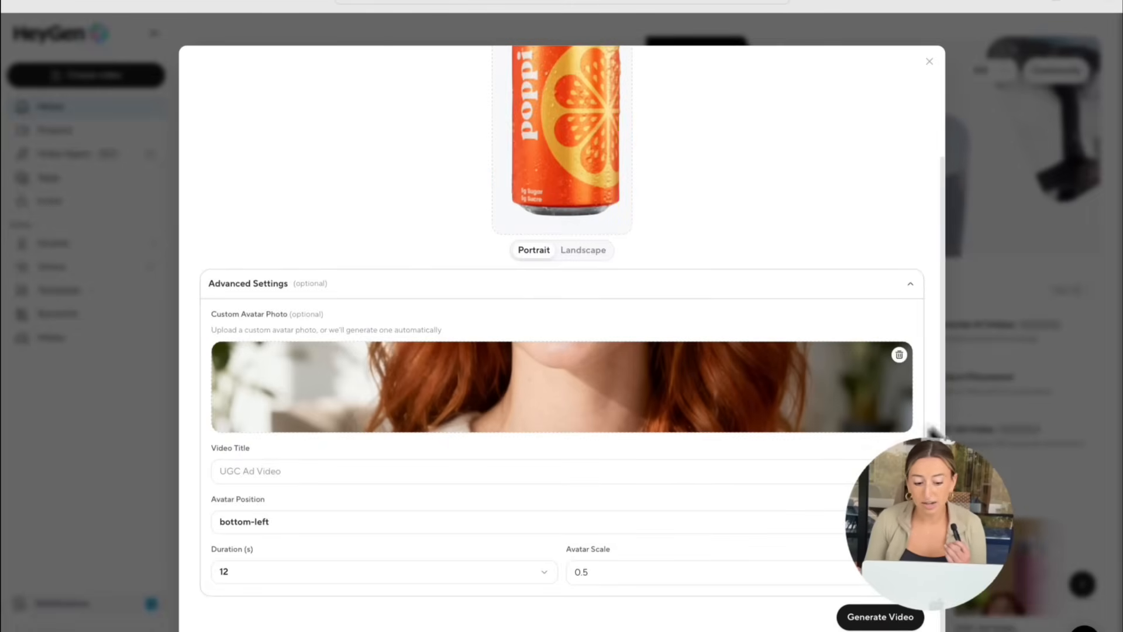
pyautogui.click(412, 470)
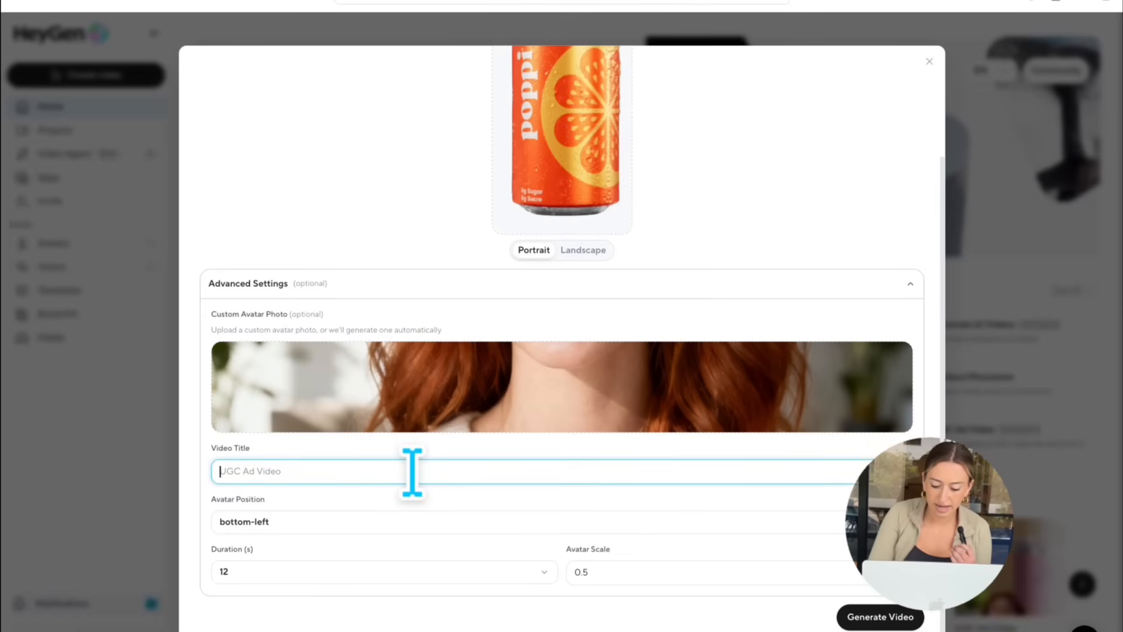
pyautogui.write('Poppi')
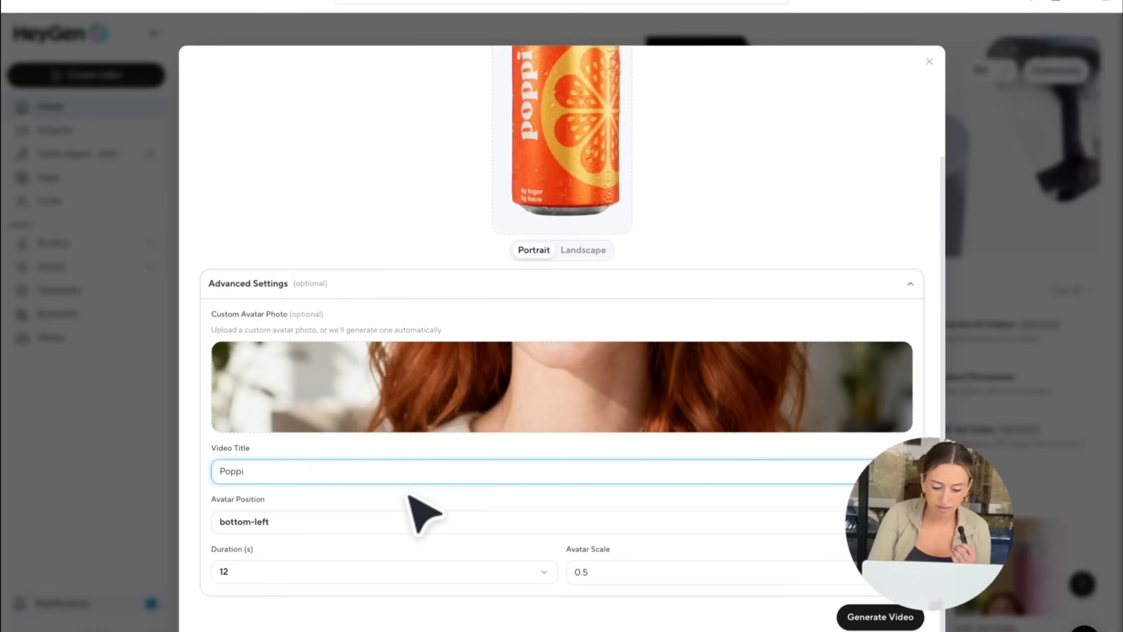
pyautogui.click(530, 521)
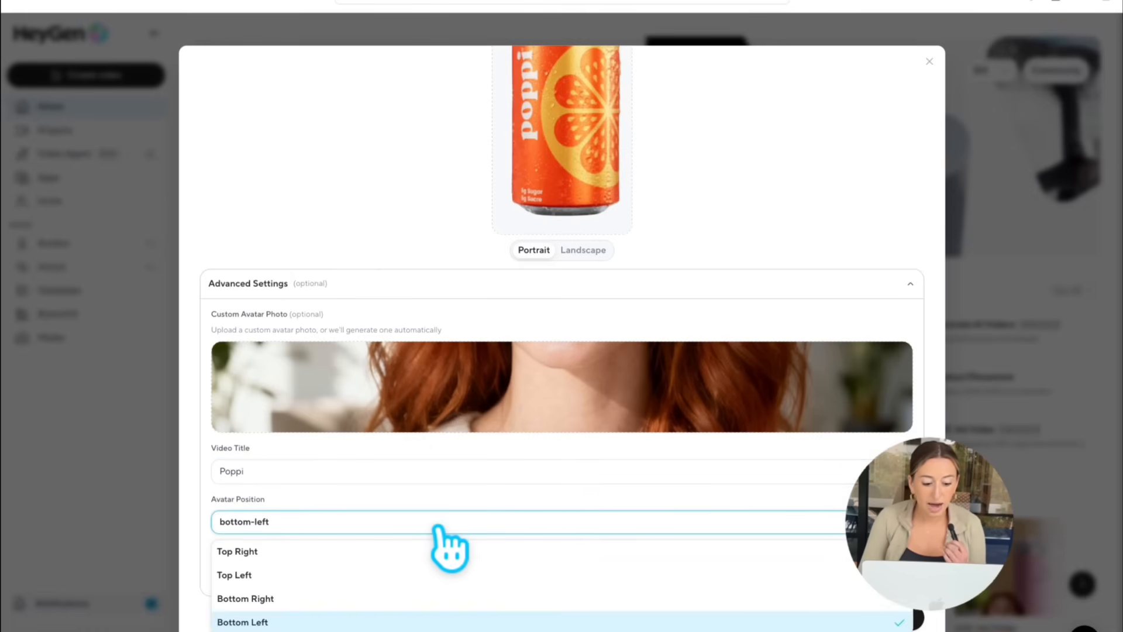
pyautogui.moveTo(449, 541)
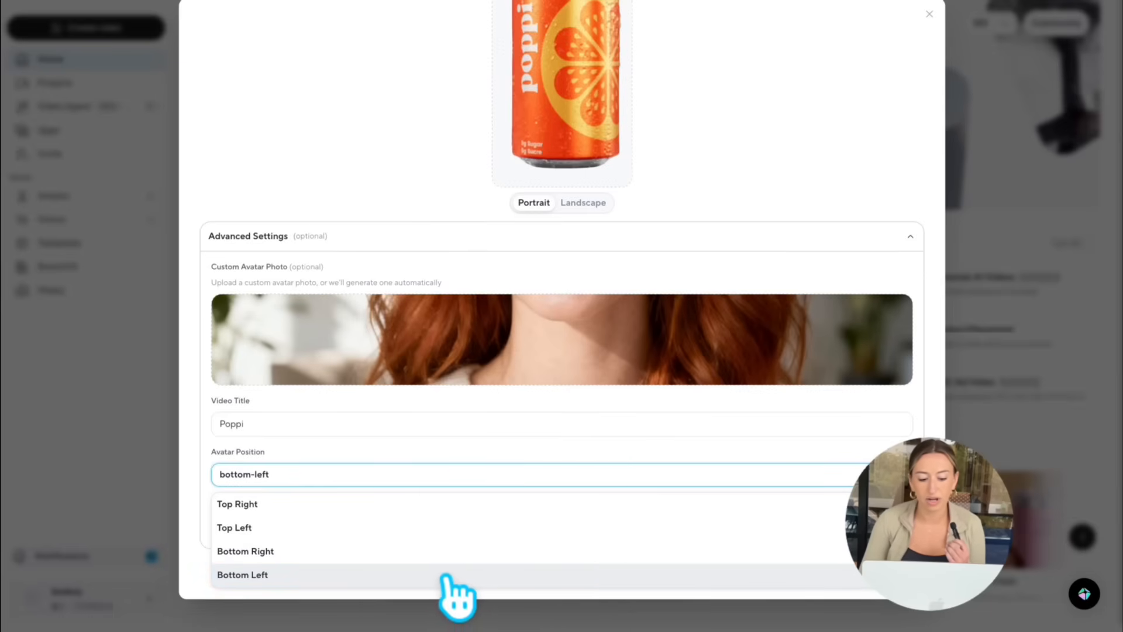
pyautogui.click(242, 574)
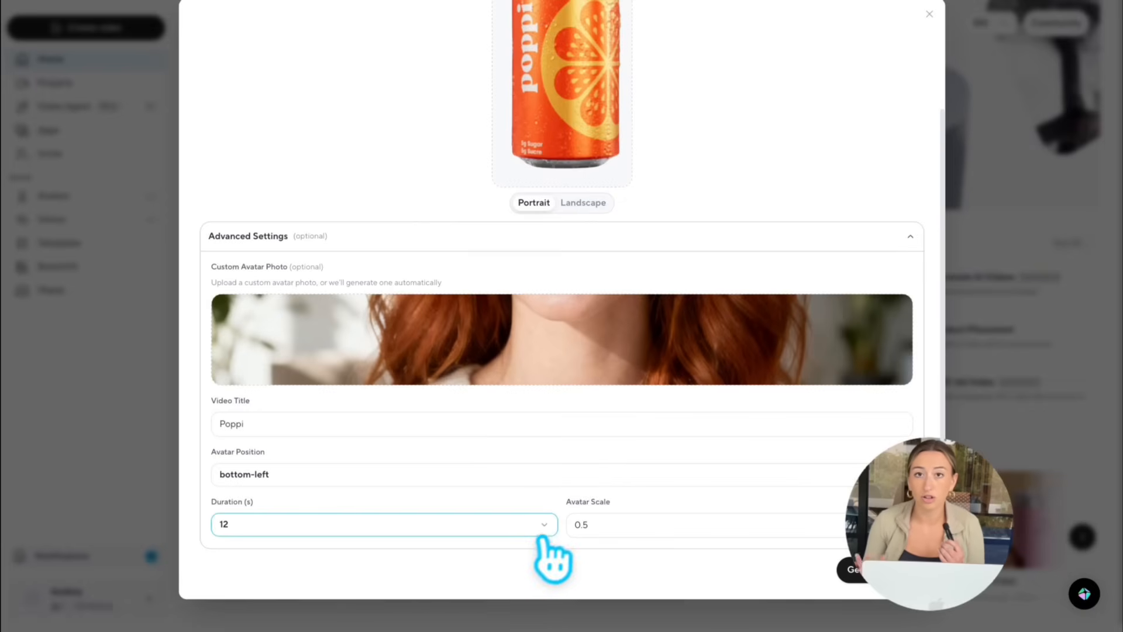
# - Keep the 12-second duration and set the avatar scale to 0.5
pyautogui.click(384, 524)
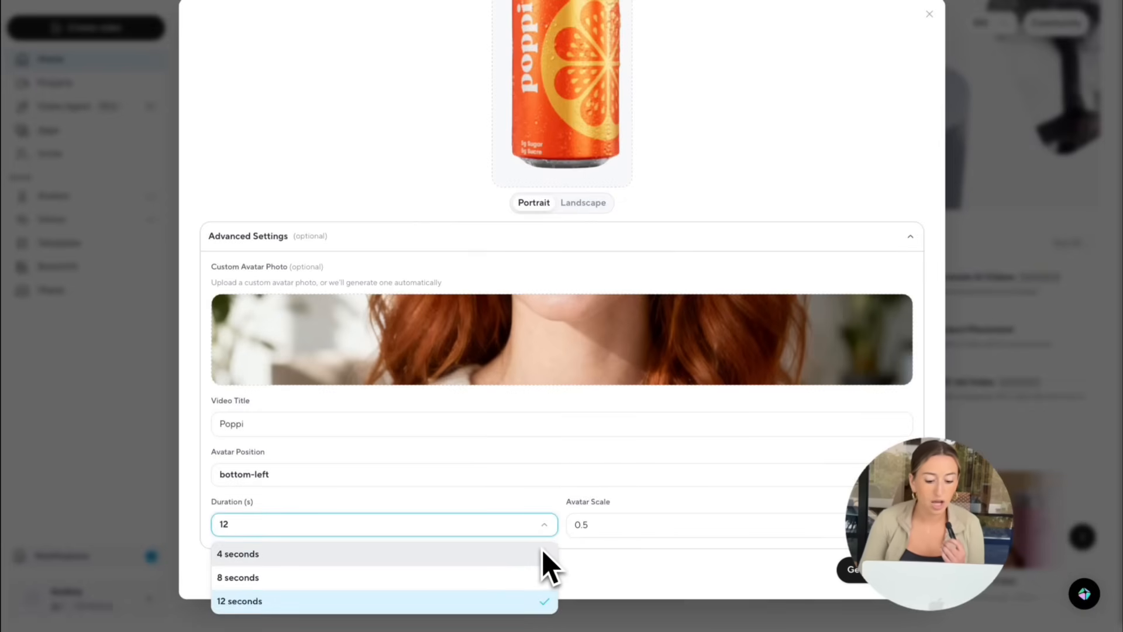
pyautogui.moveTo(532, 567)
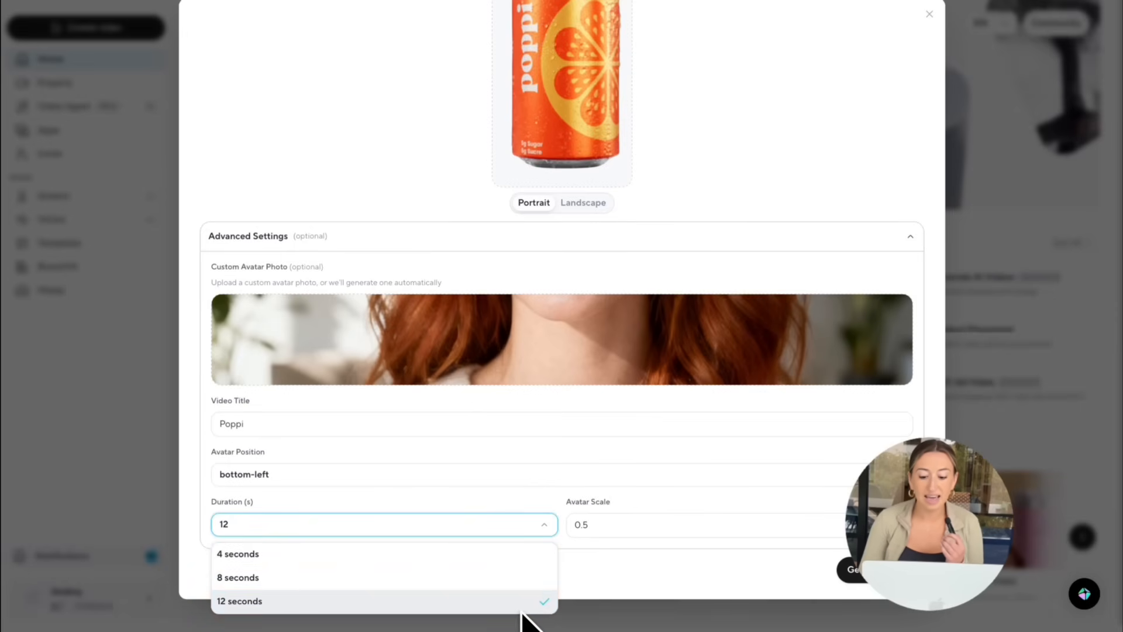
pyautogui.click(239, 601)
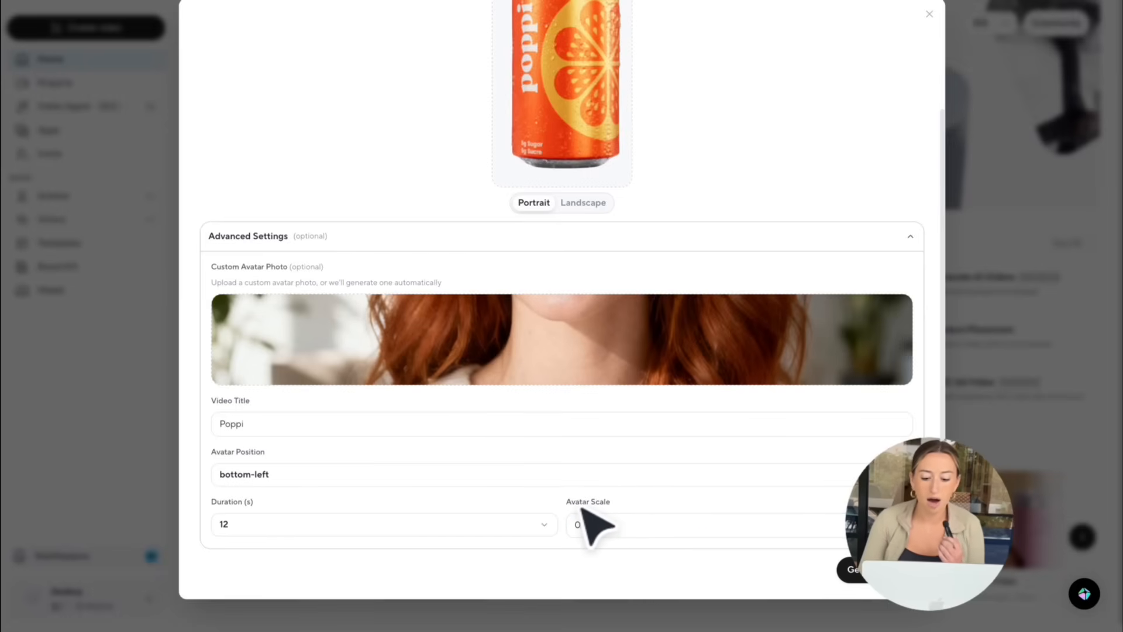
pyautogui.write('0.55')
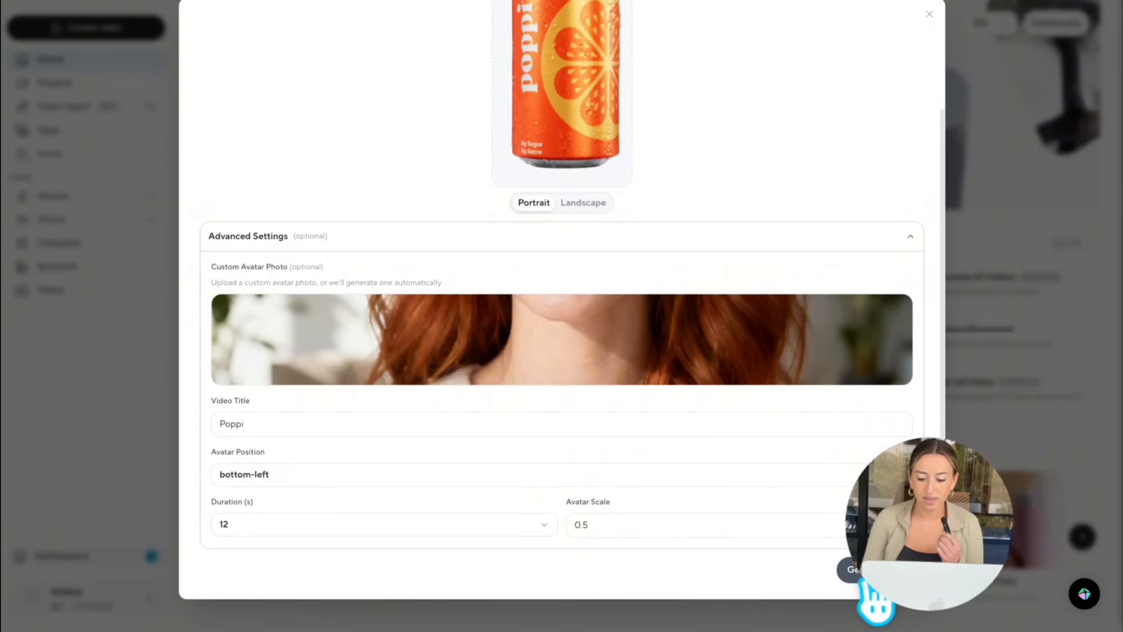
# - Send the Poppi UGC ad for generation and land back on the home dashboard
pyautogui.click(856, 570)
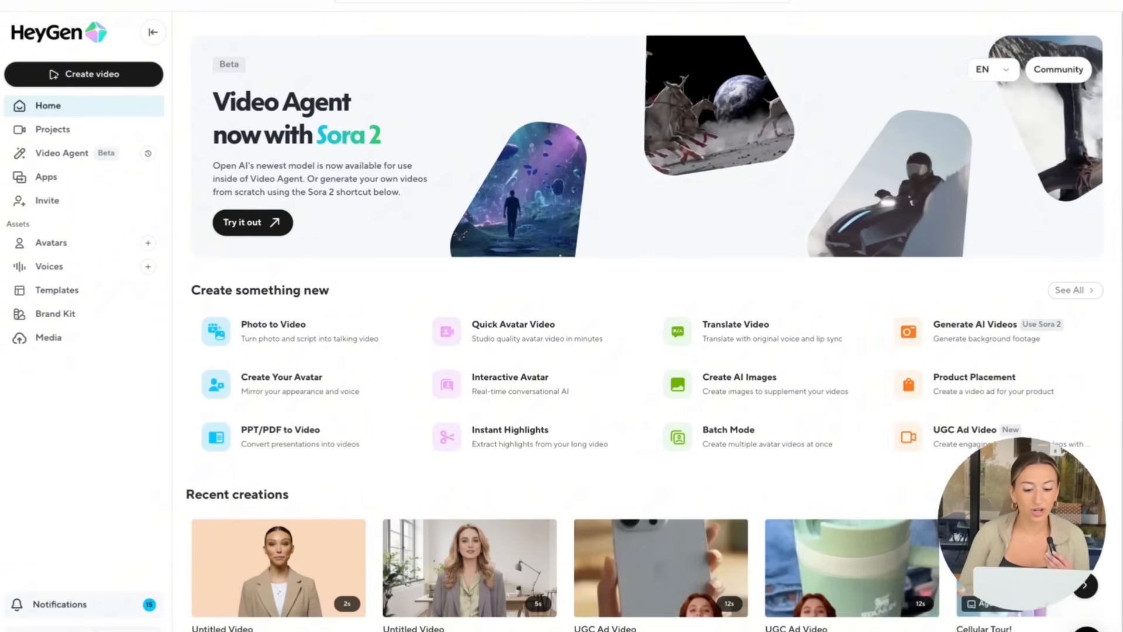
pyautogui.moveTo(609, 516)
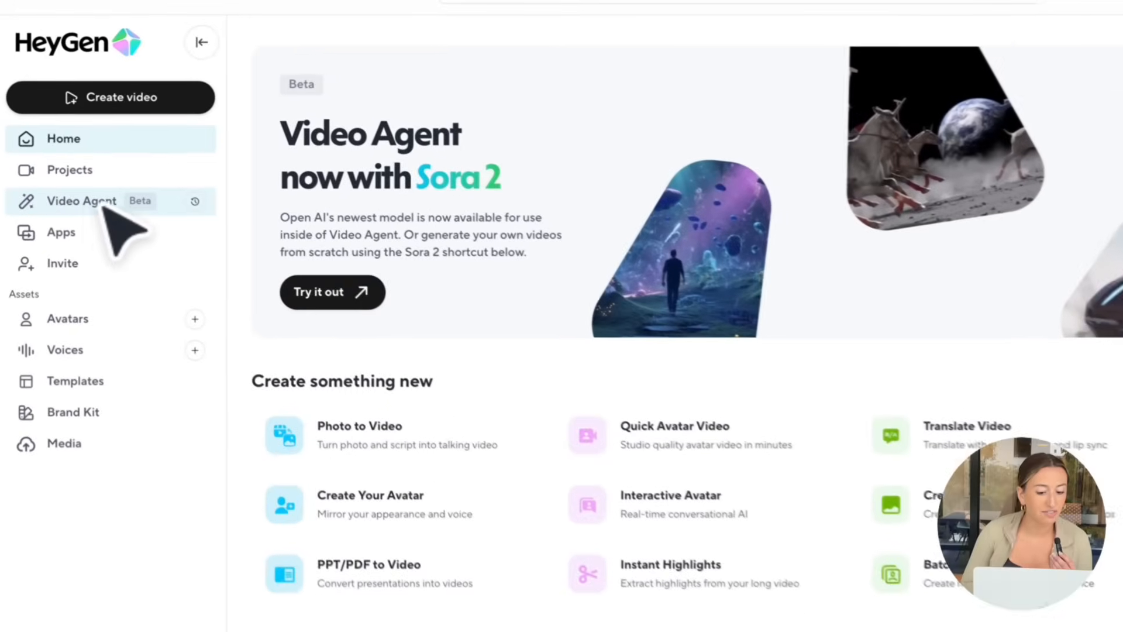
# - Go to the Video Agent page from the left sidebar
pyautogui.click(81, 200)
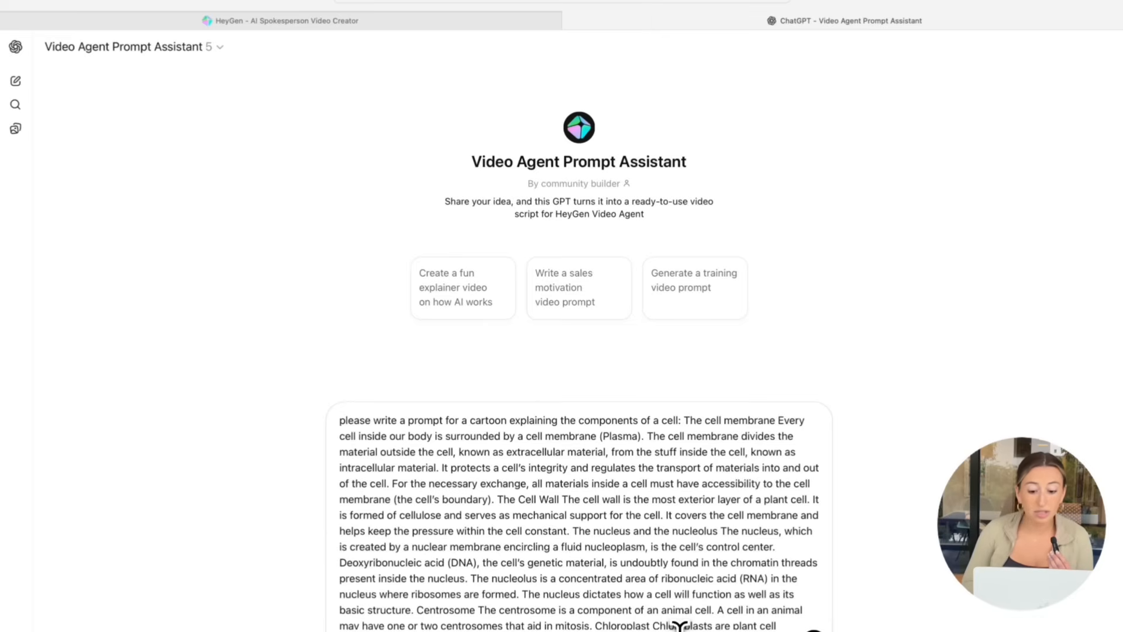
pyautogui.moveTo(880, 577)
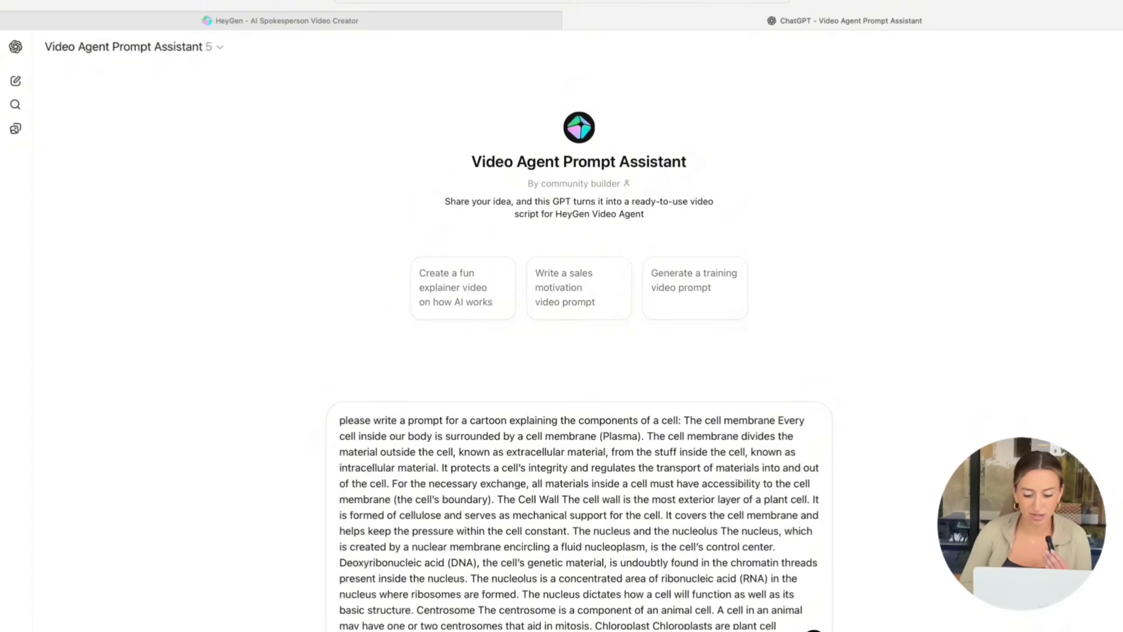
# - Review ChatGPT's cell-components cartoon prompt covering story, audience, length, tone and visuals
pyautogui.scroll(-3)
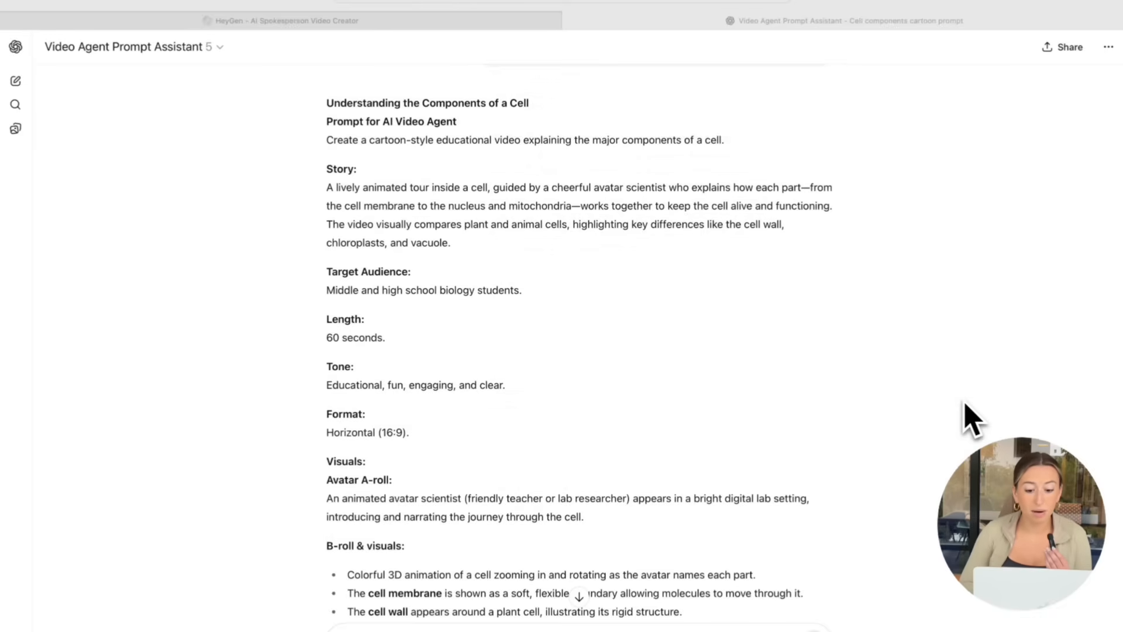
pyautogui.scroll(3)
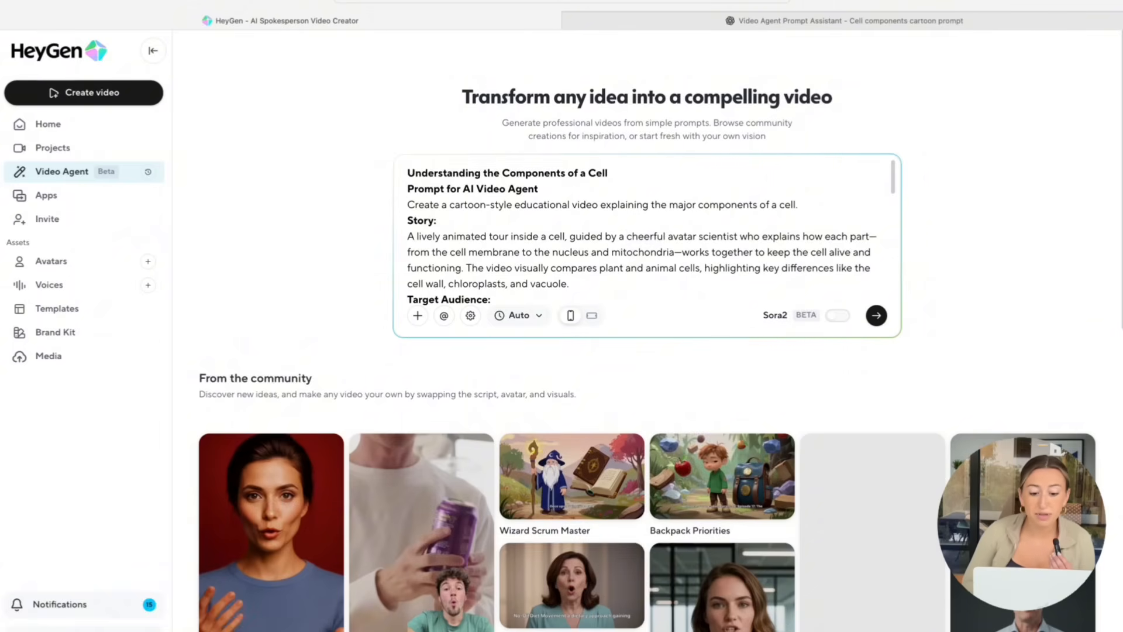
# - Submit the cell cartoon prompt to Video Agent as a 60-second video with Sora 2 enabled
pyautogui.click(417, 315)
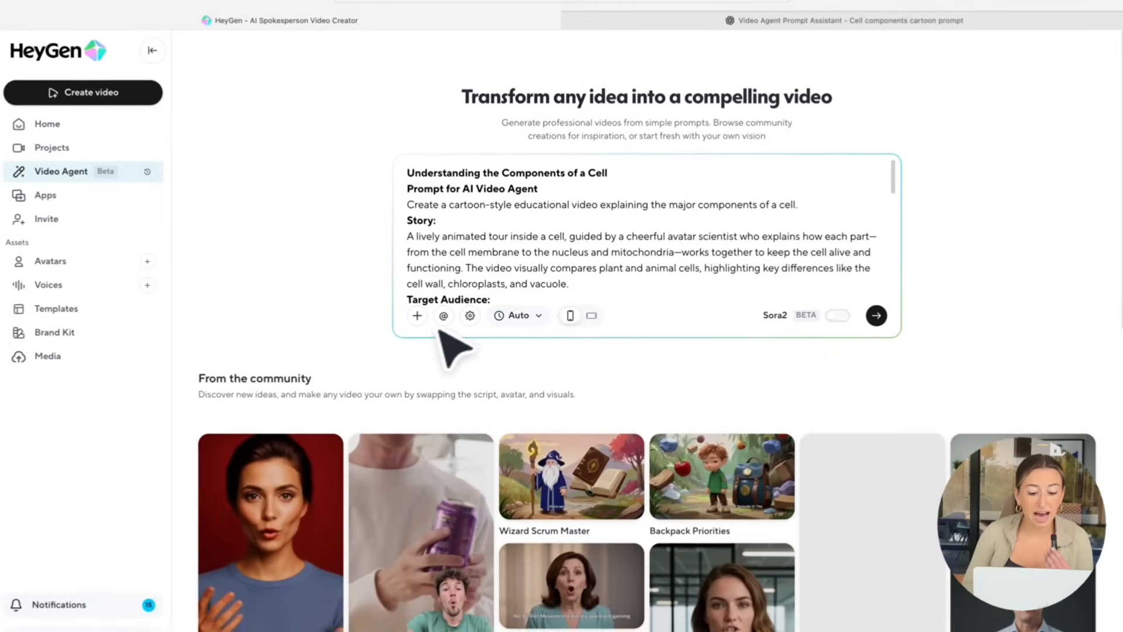
pyautogui.click(417, 314)
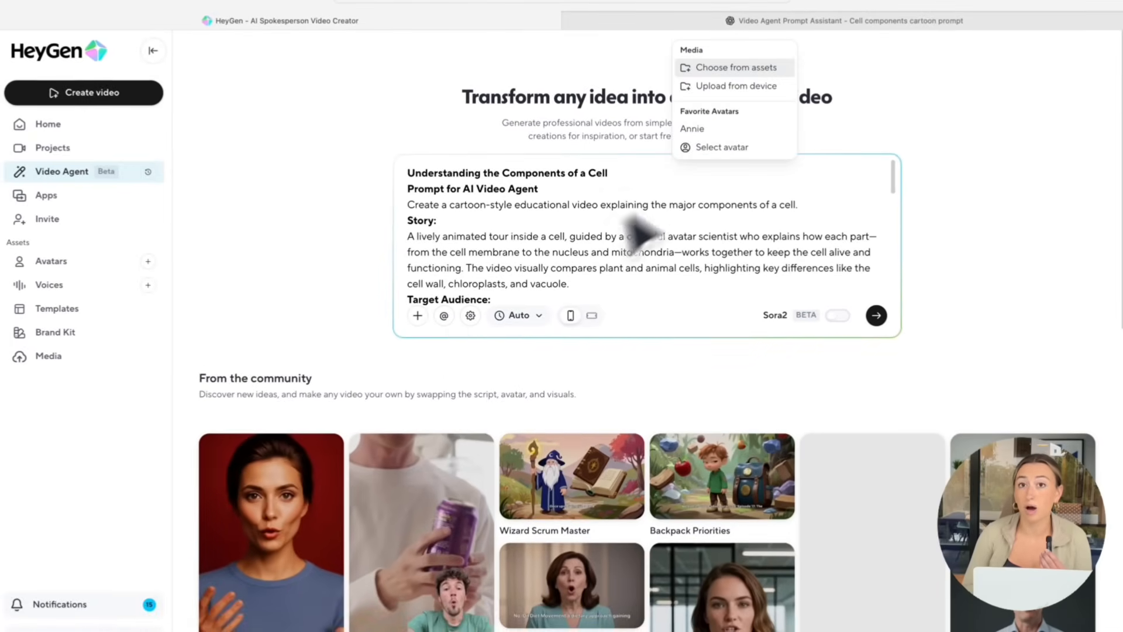
pyautogui.moveTo(767, 97)
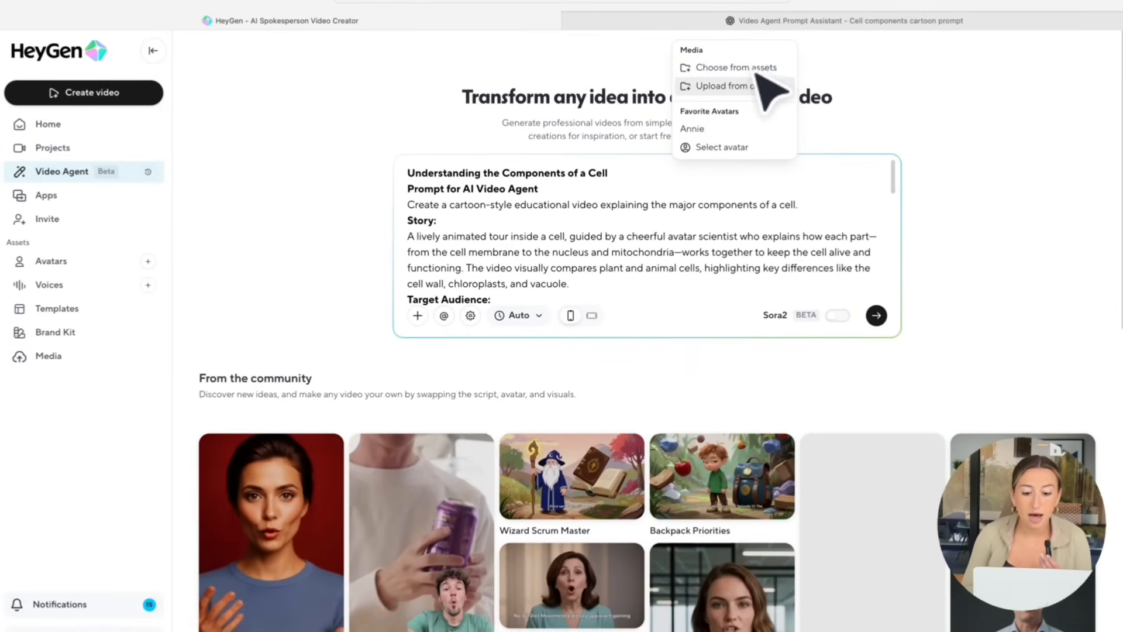
pyautogui.moveTo(761, 111)
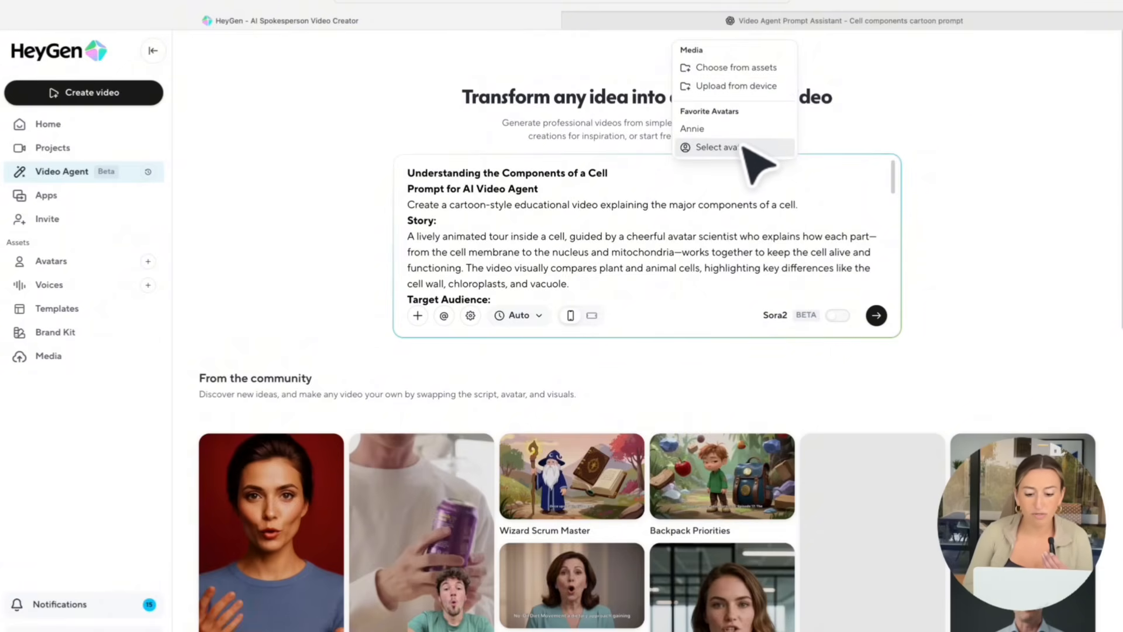
pyautogui.moveTo(752, 156)
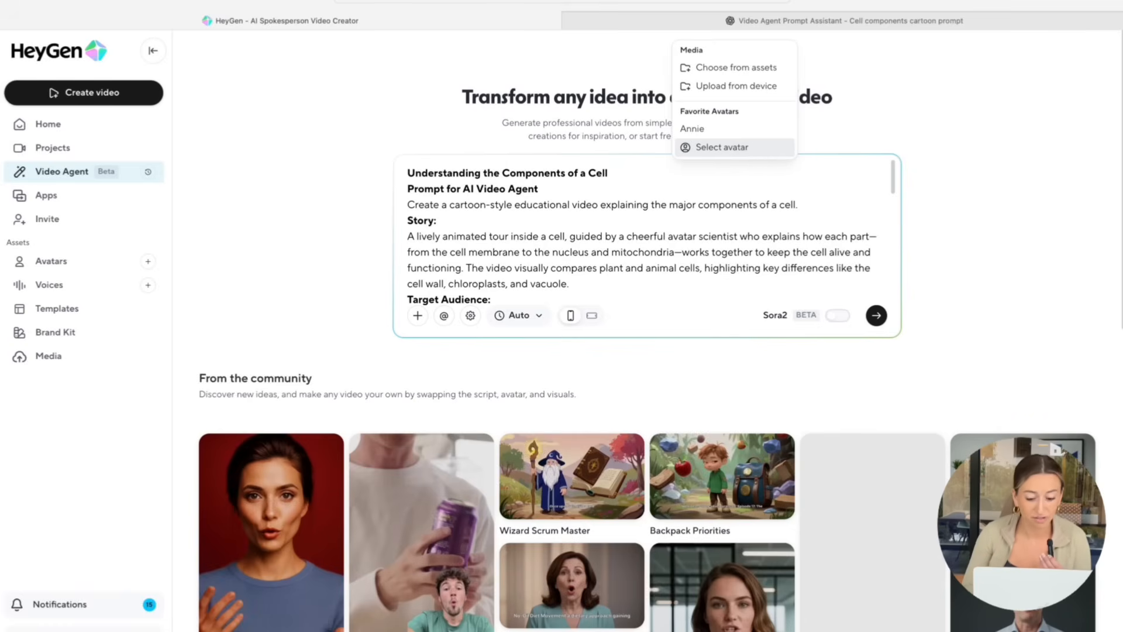
pyautogui.moveTo(756, 159)
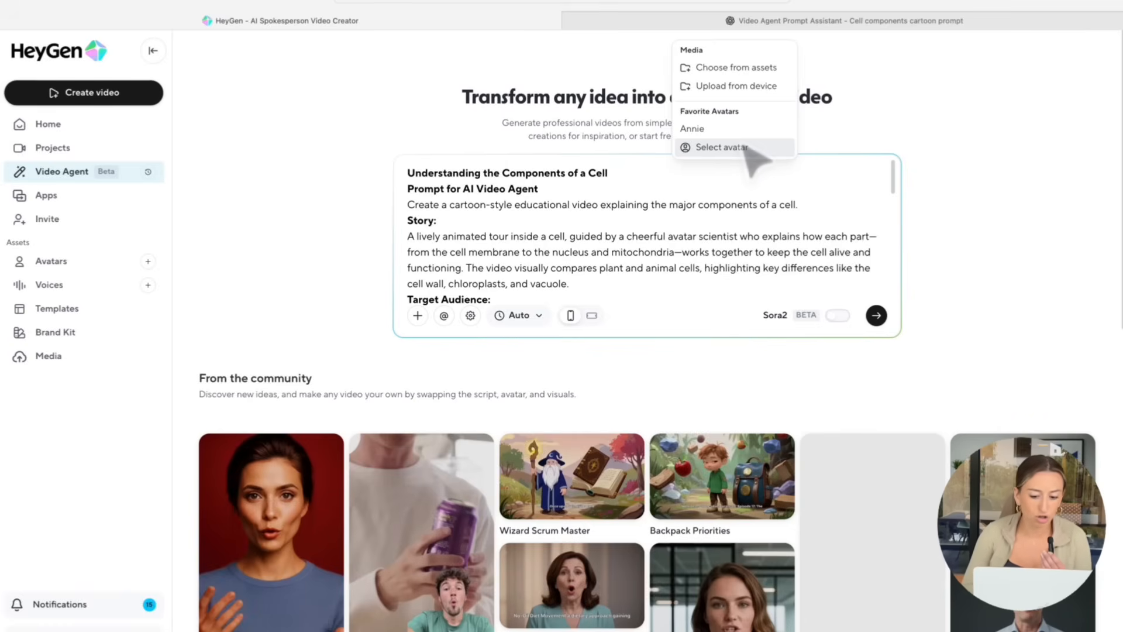
pyautogui.click(554, 280)
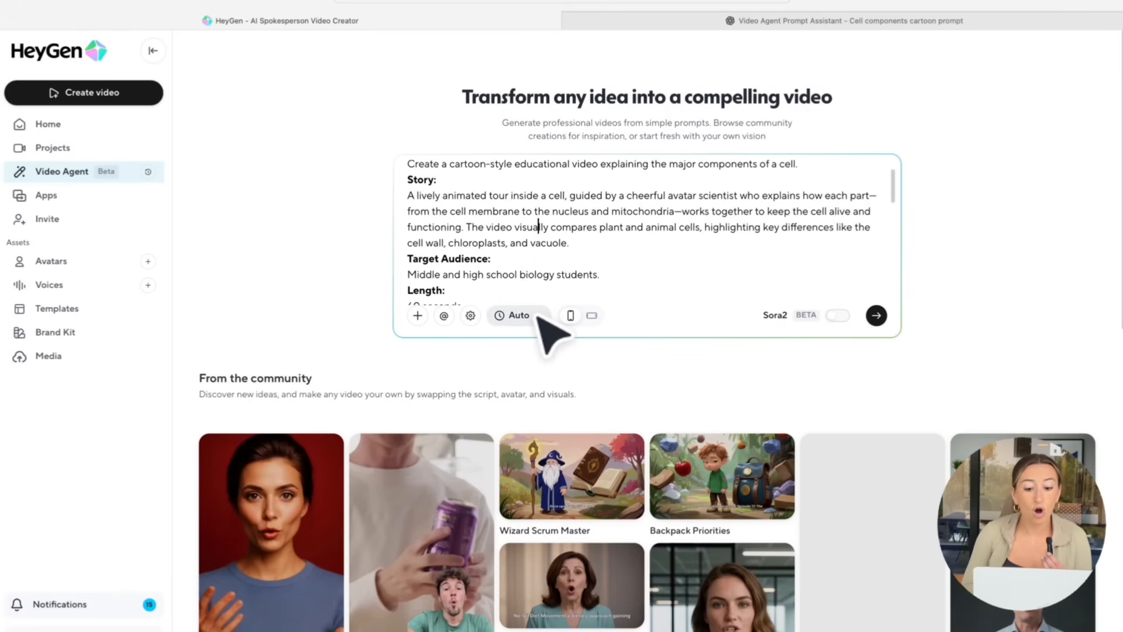
pyautogui.click(517, 314)
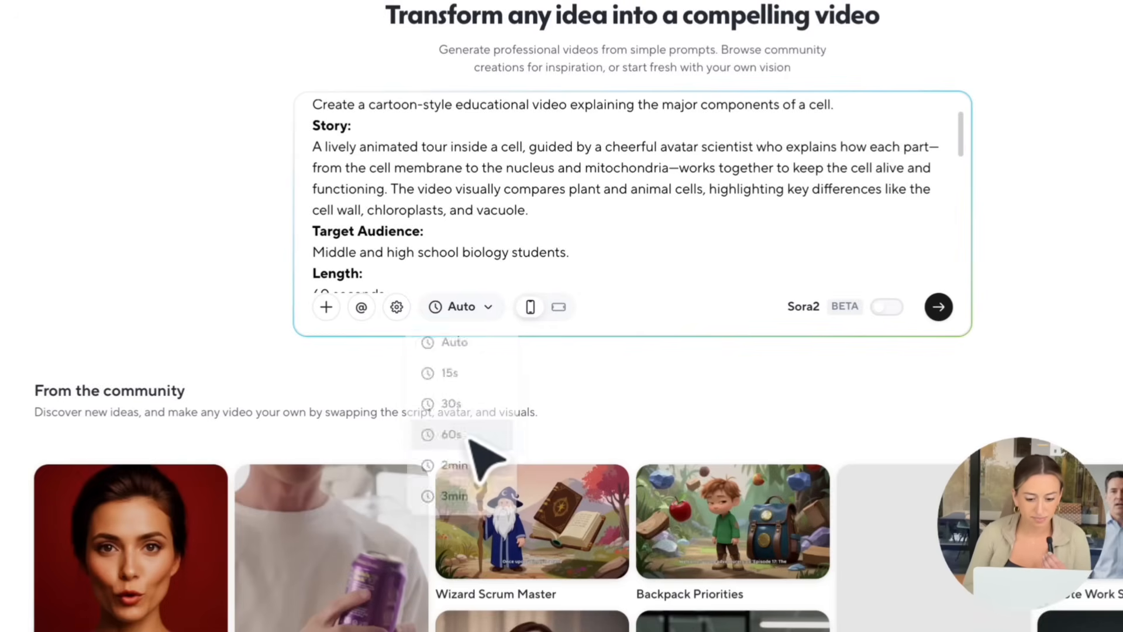
pyautogui.click(449, 434)
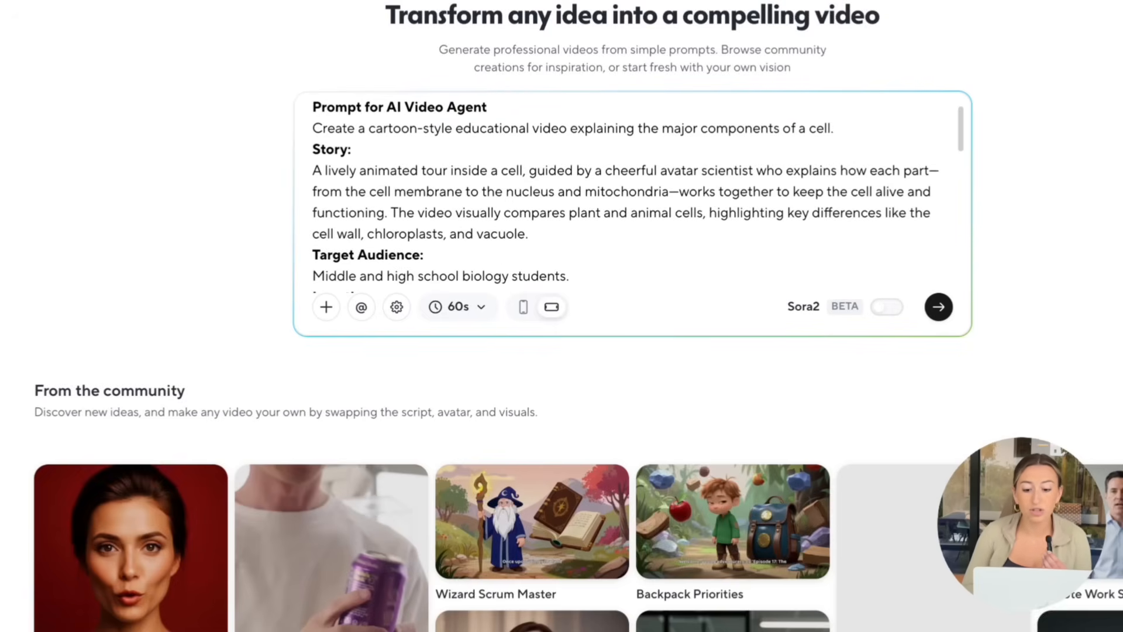
pyautogui.moveTo(887, 307)
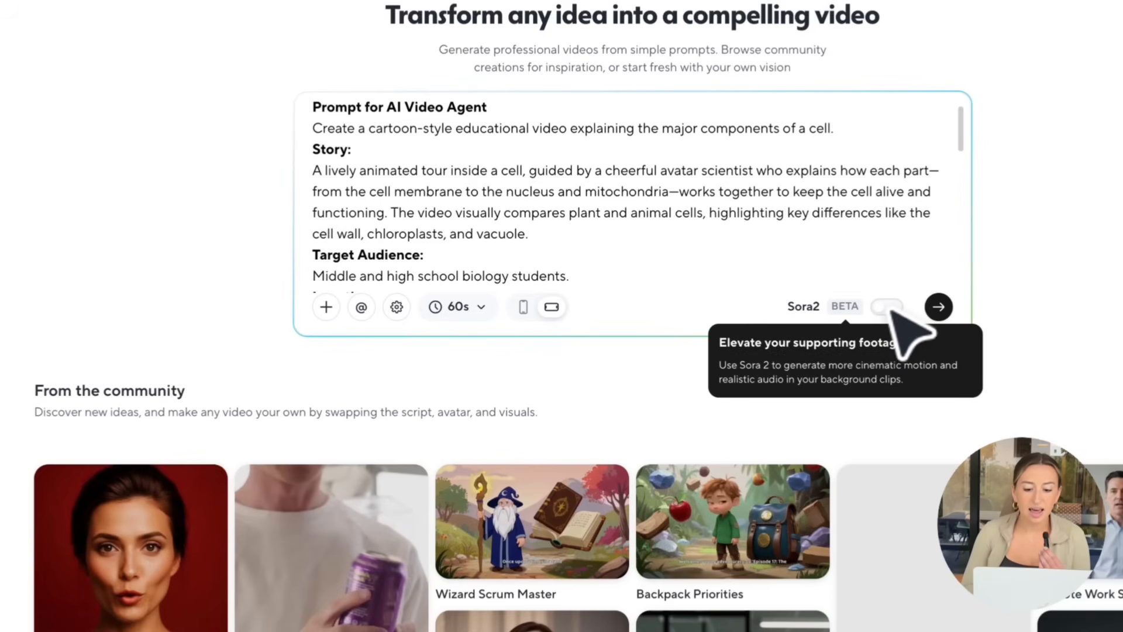
pyautogui.click(886, 306)
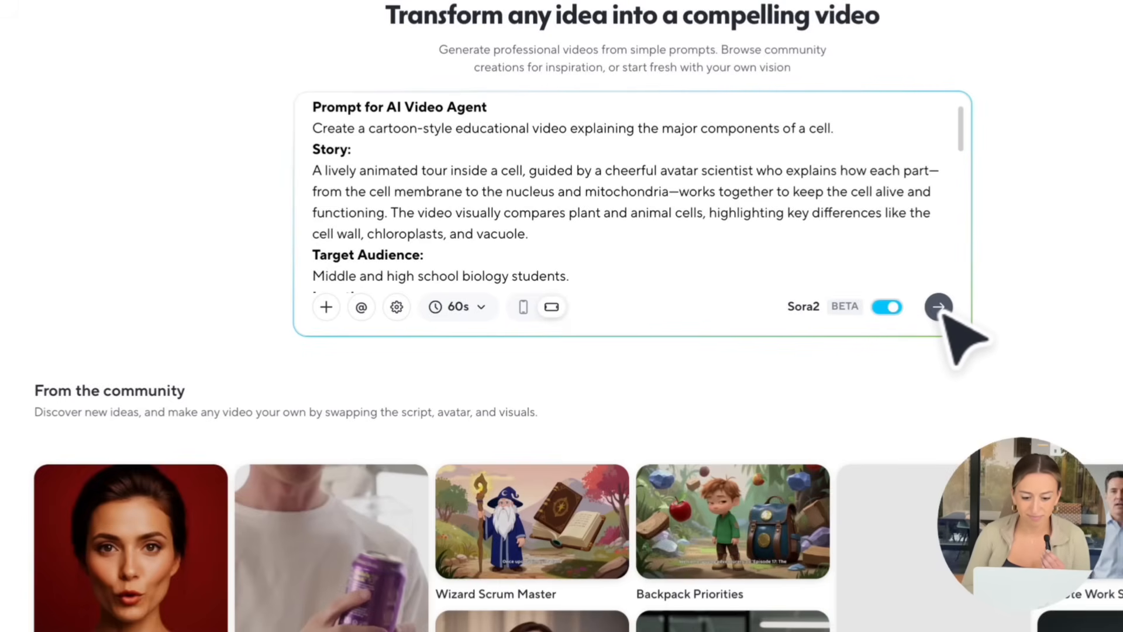
pyautogui.click(939, 307)
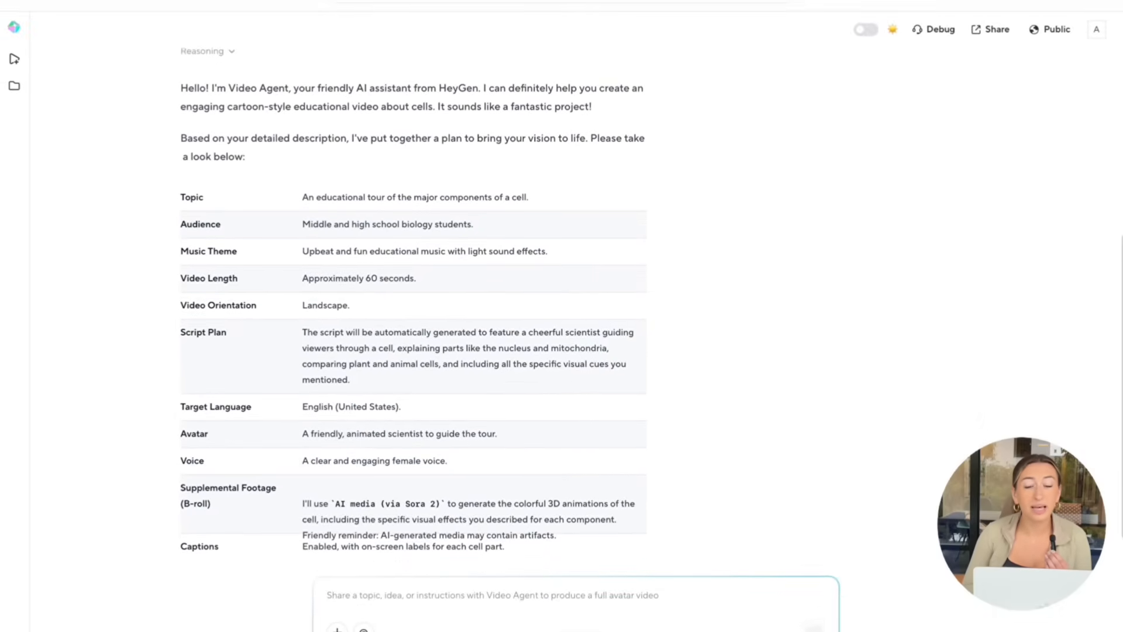
# - Review the cell tour plan table and begin replying 'proceed' to approve it
pyautogui.scroll(-3)
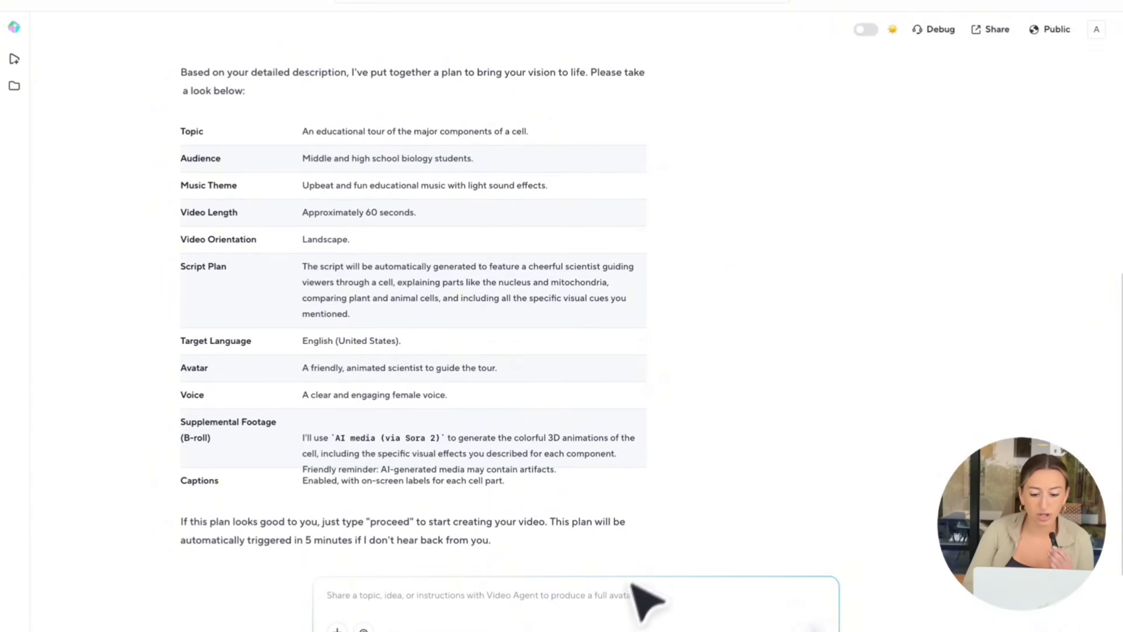
pyautogui.write('proce')
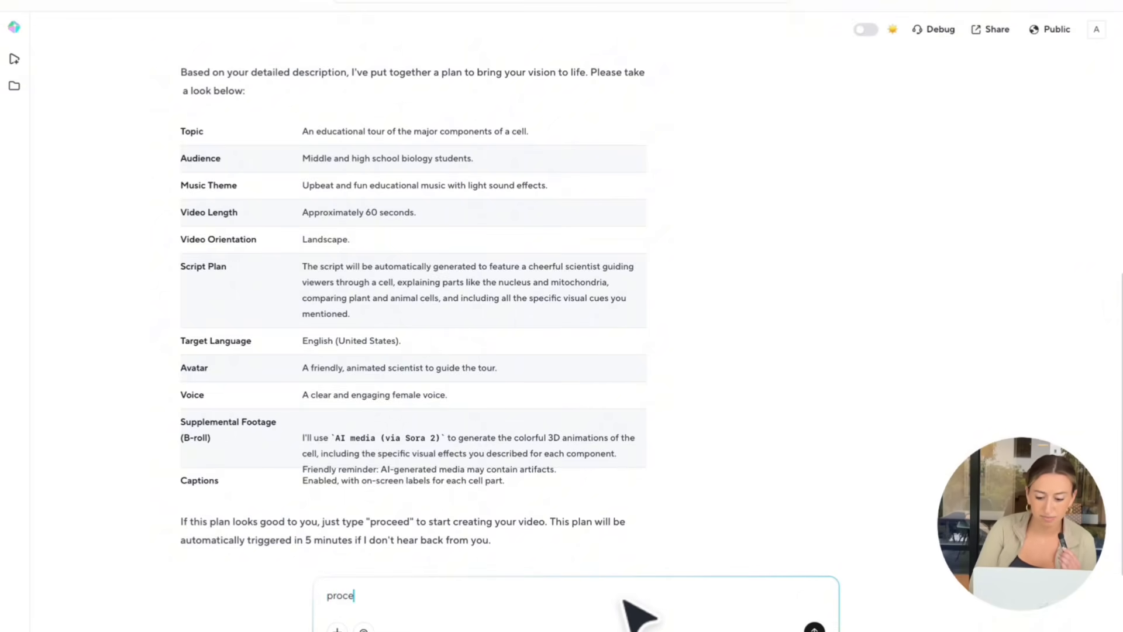